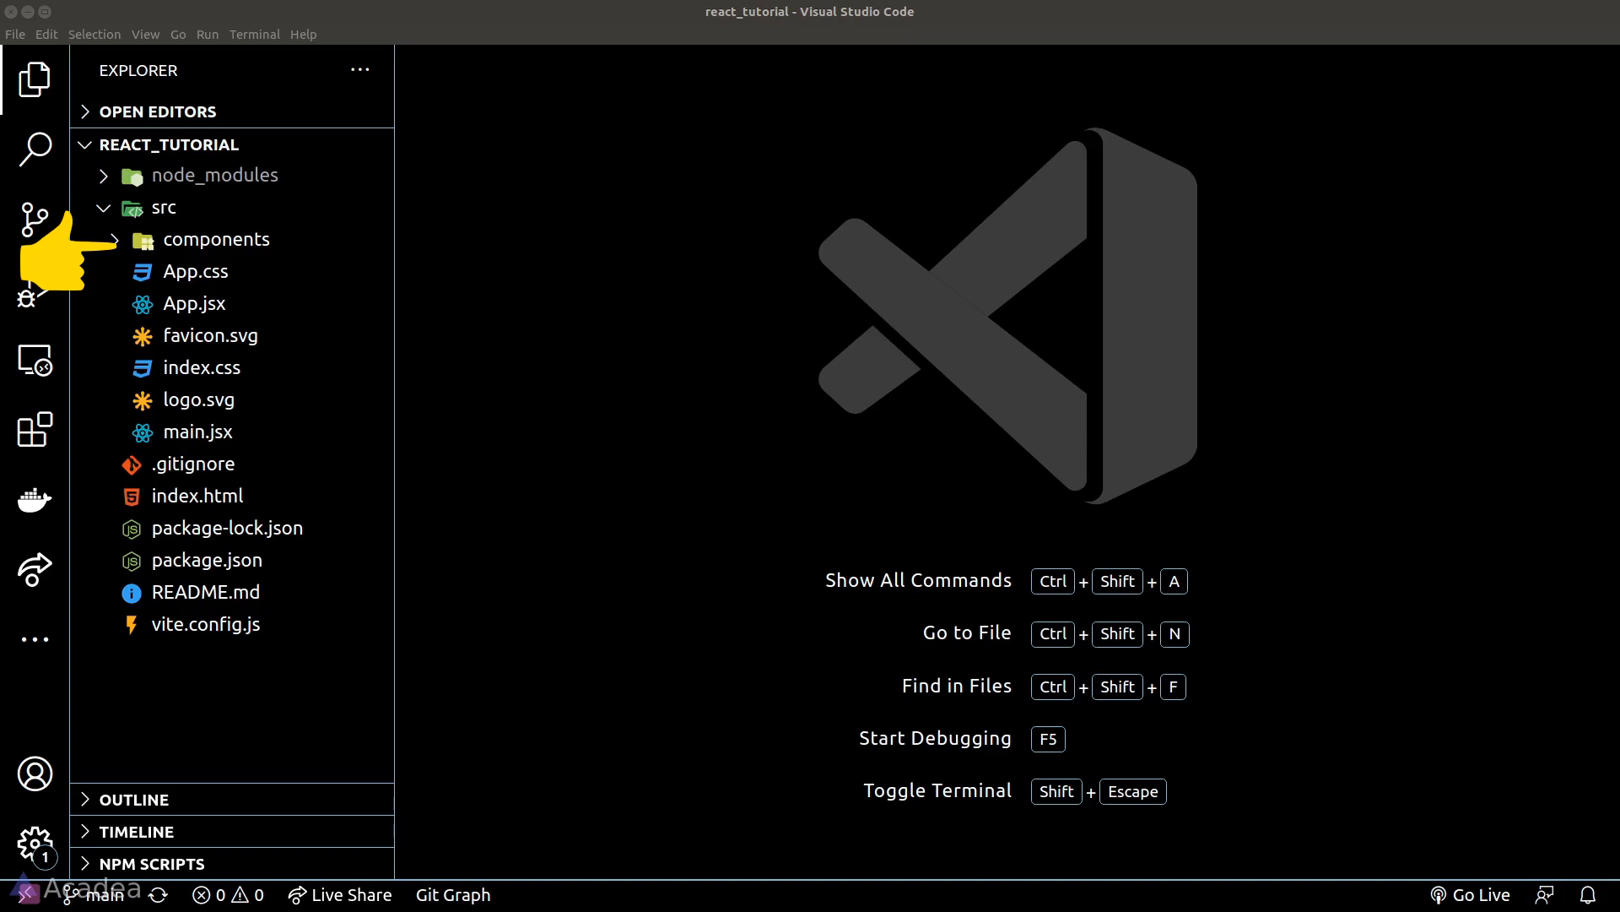
Expand components to review Navbar.jsx, then close its editor, leaving navbar, Button, Heading and RickRoll
{"action": "left_click", "coordinate": [217, 238]}
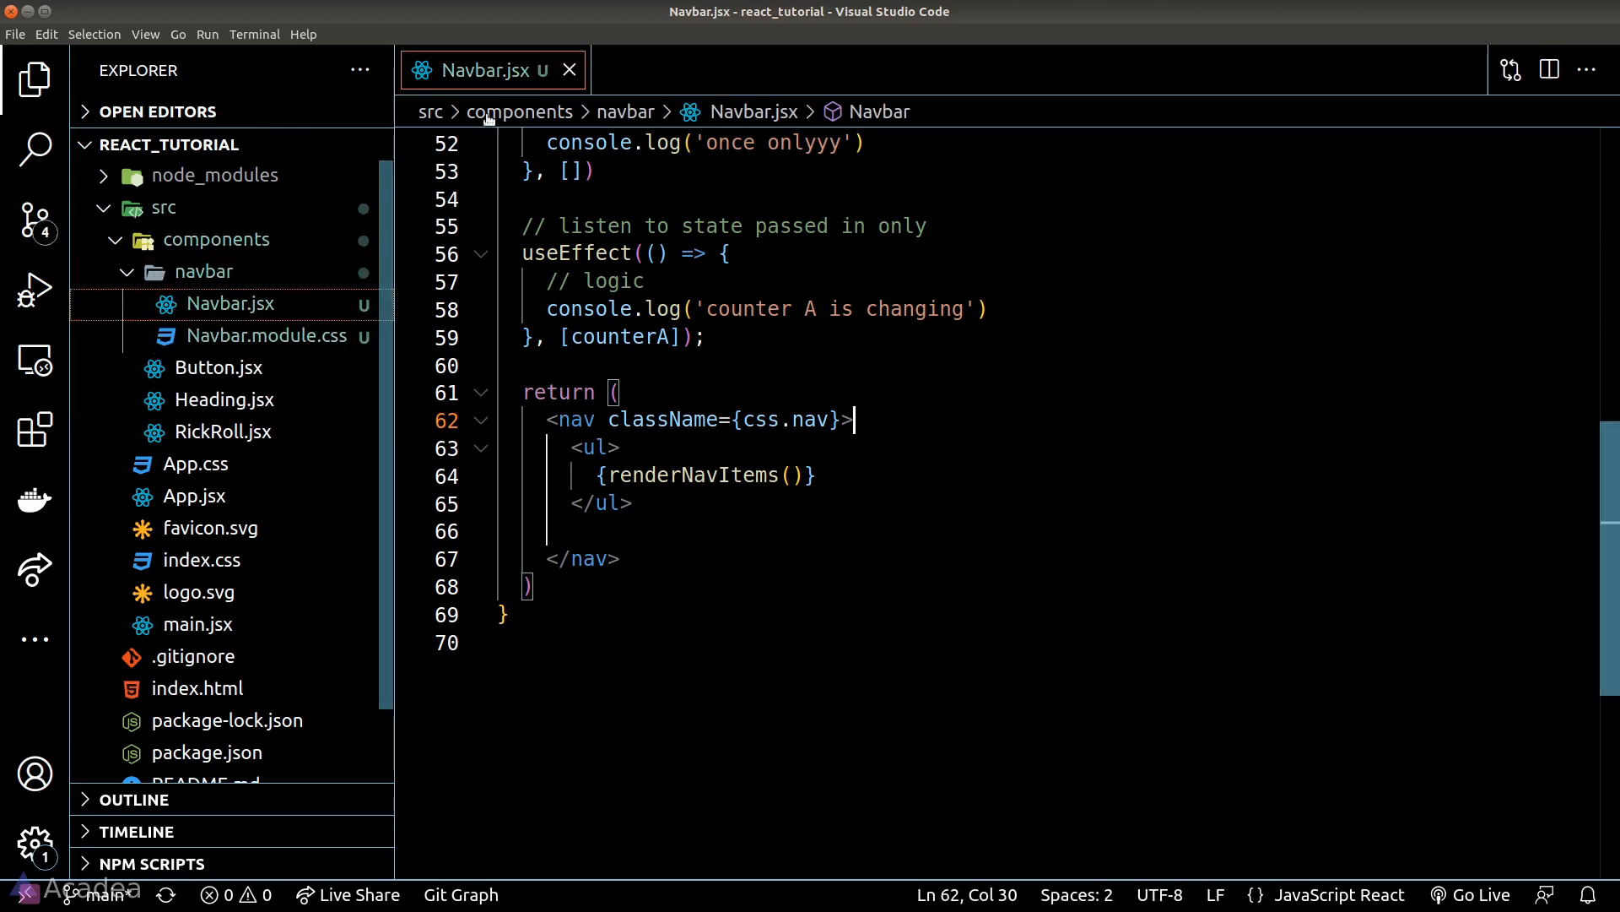
{"action": "left_click", "coordinate": [569, 71]}
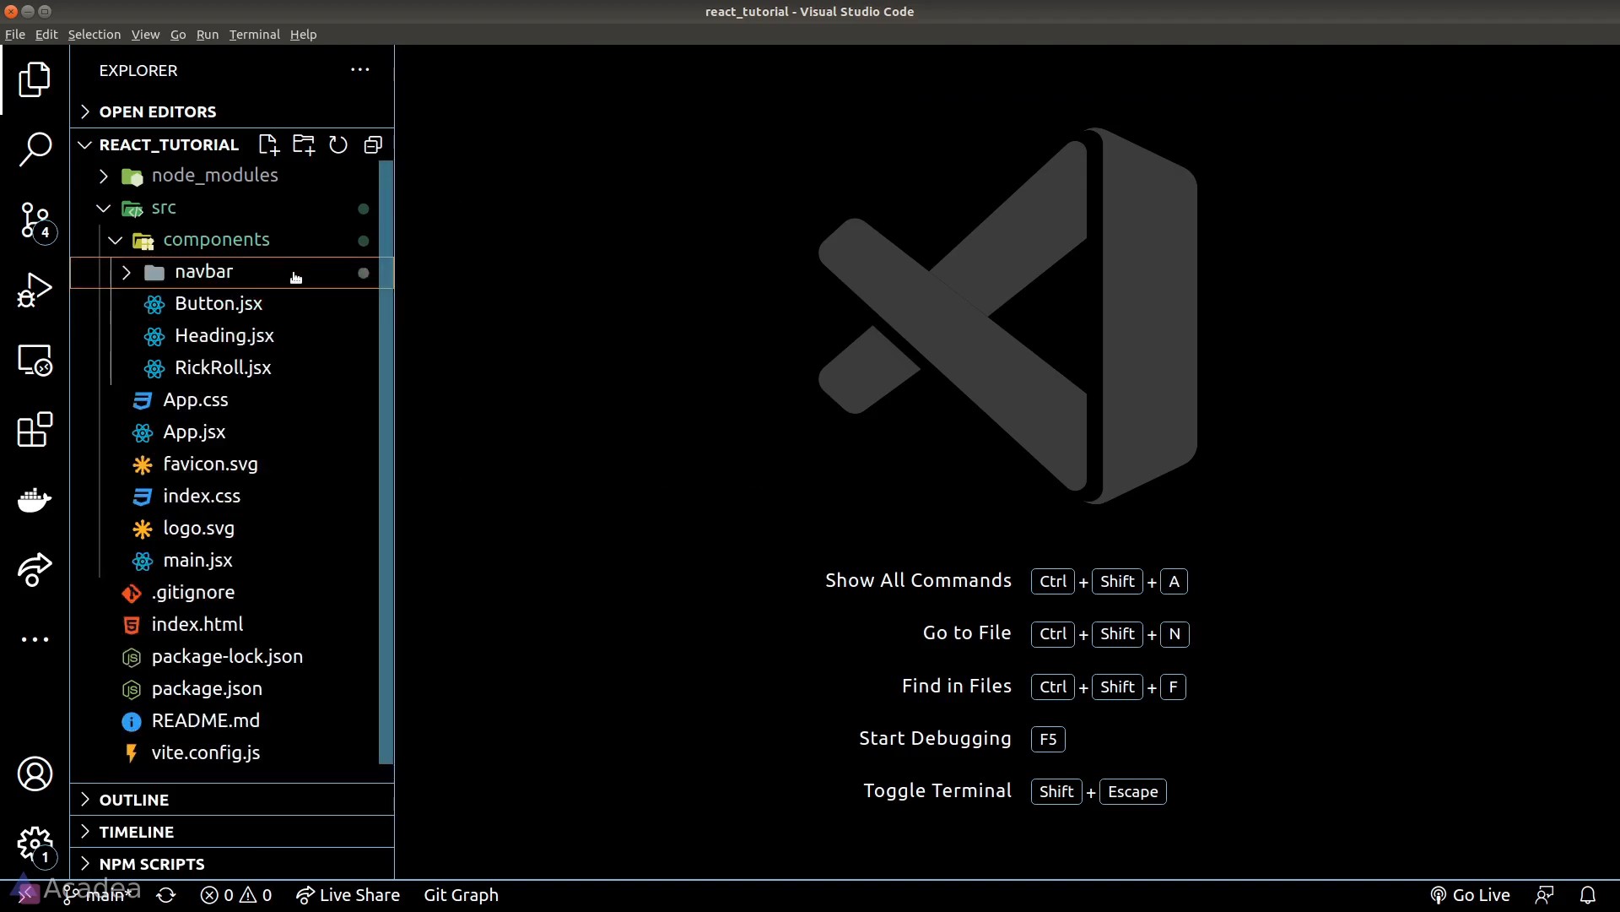
Create a containers folder under src and move RickRoll.jsx from components into it
{"action": "left_click", "coordinate": [164, 207]}
{"action": "type", "text": "containers"}
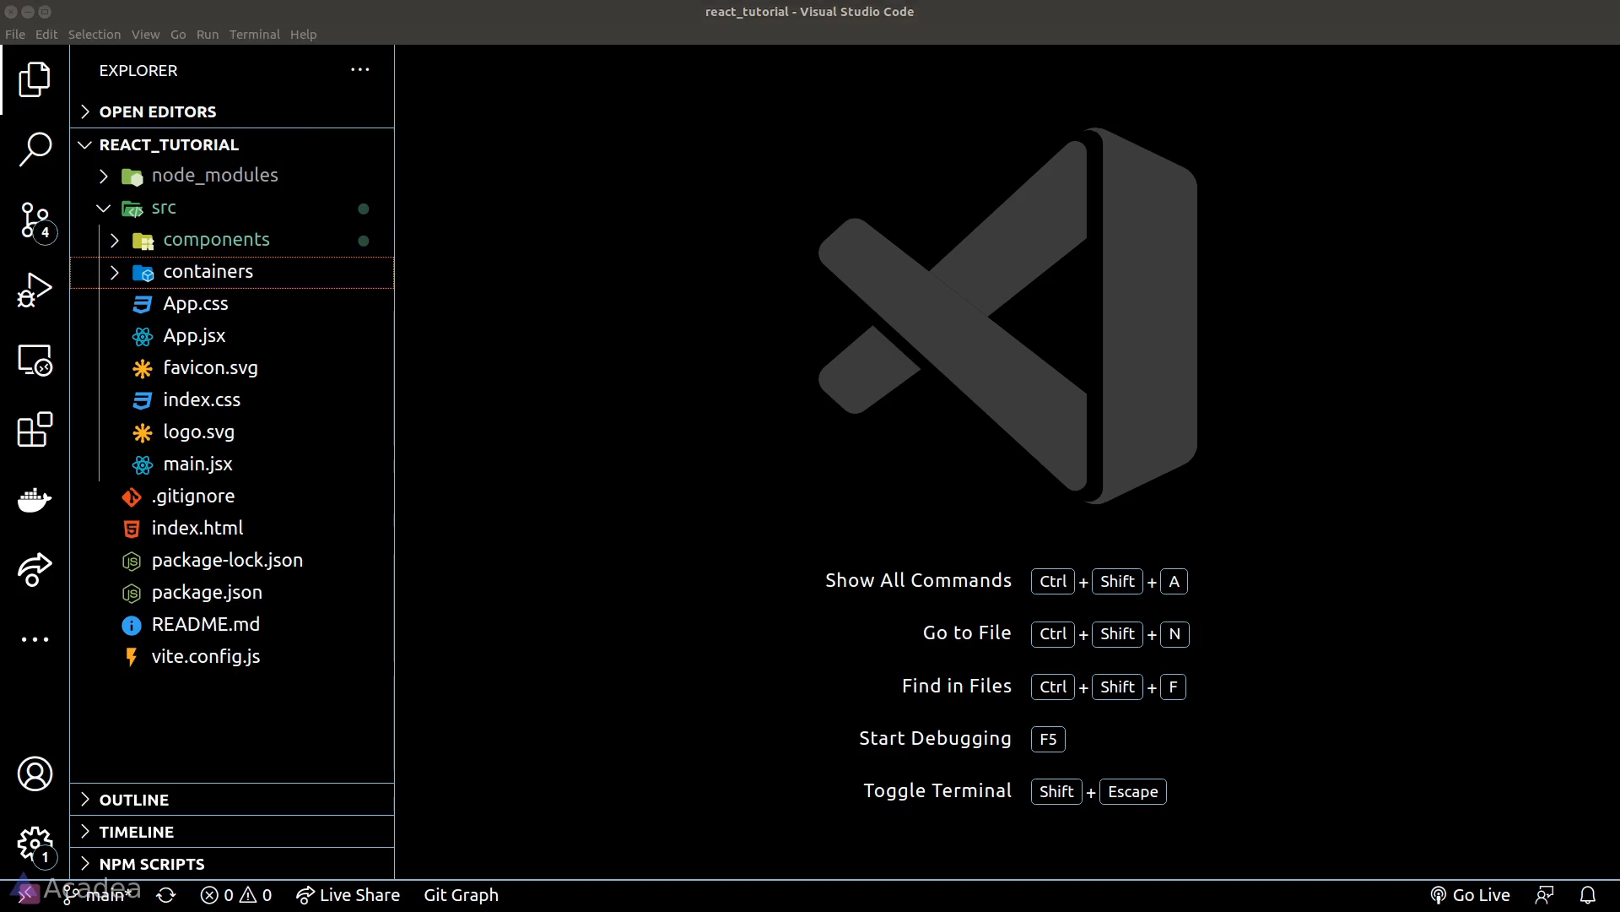
{"action": "left_click", "coordinate": [218, 238]}
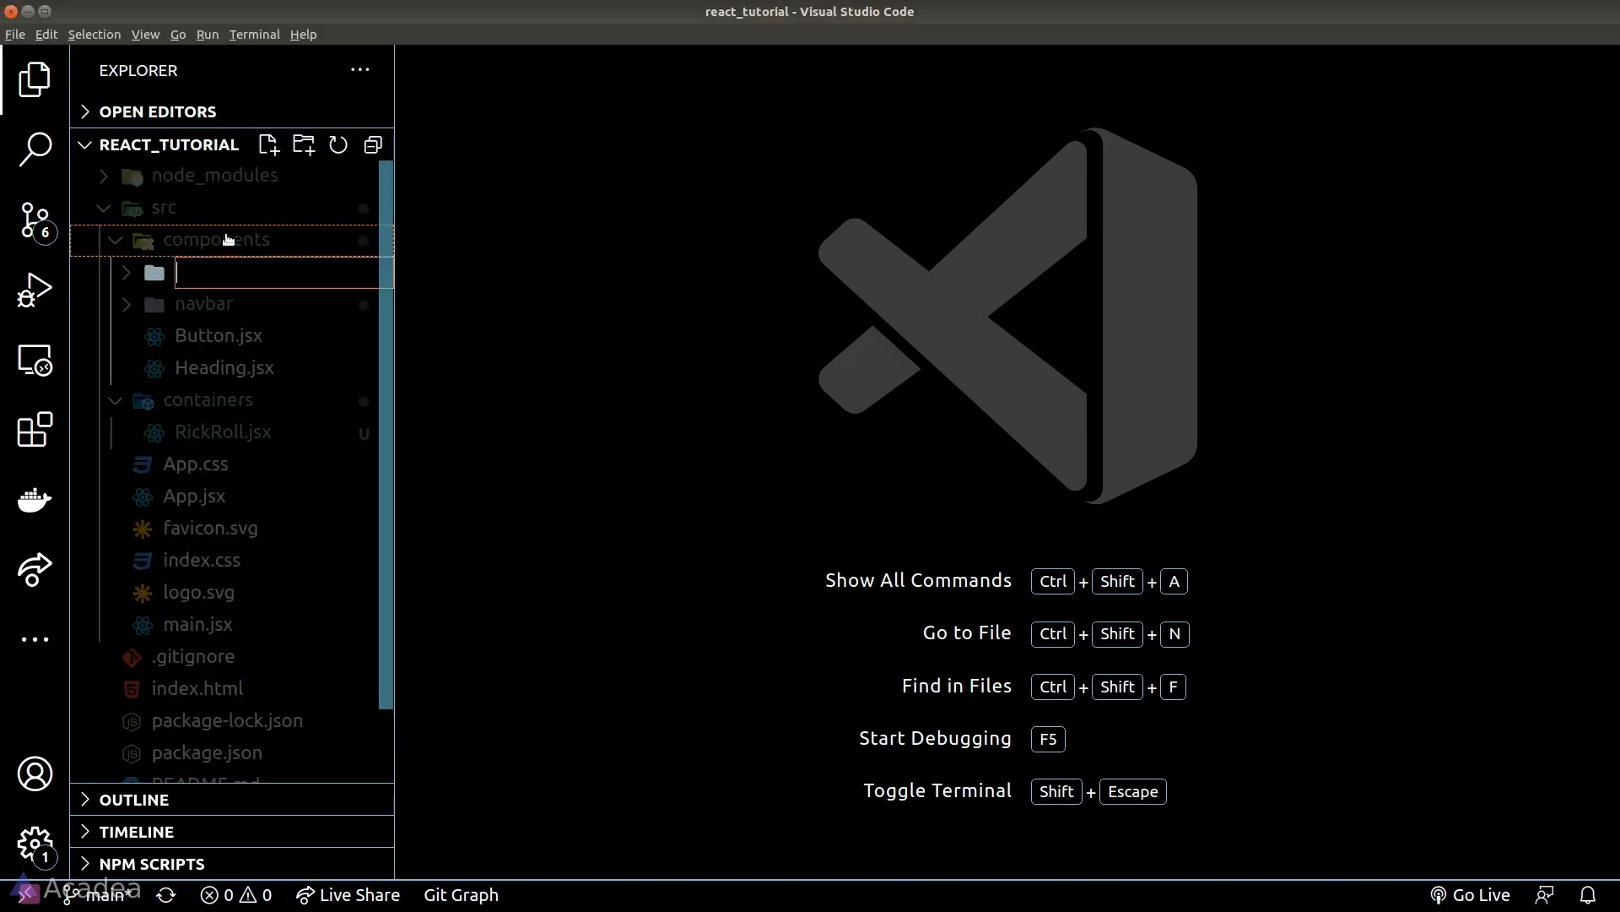
Name the folder pages, add empty Home.jsx and Contact.jsx inside it, and start another src folder
{"action": "type", "text": "pages"}
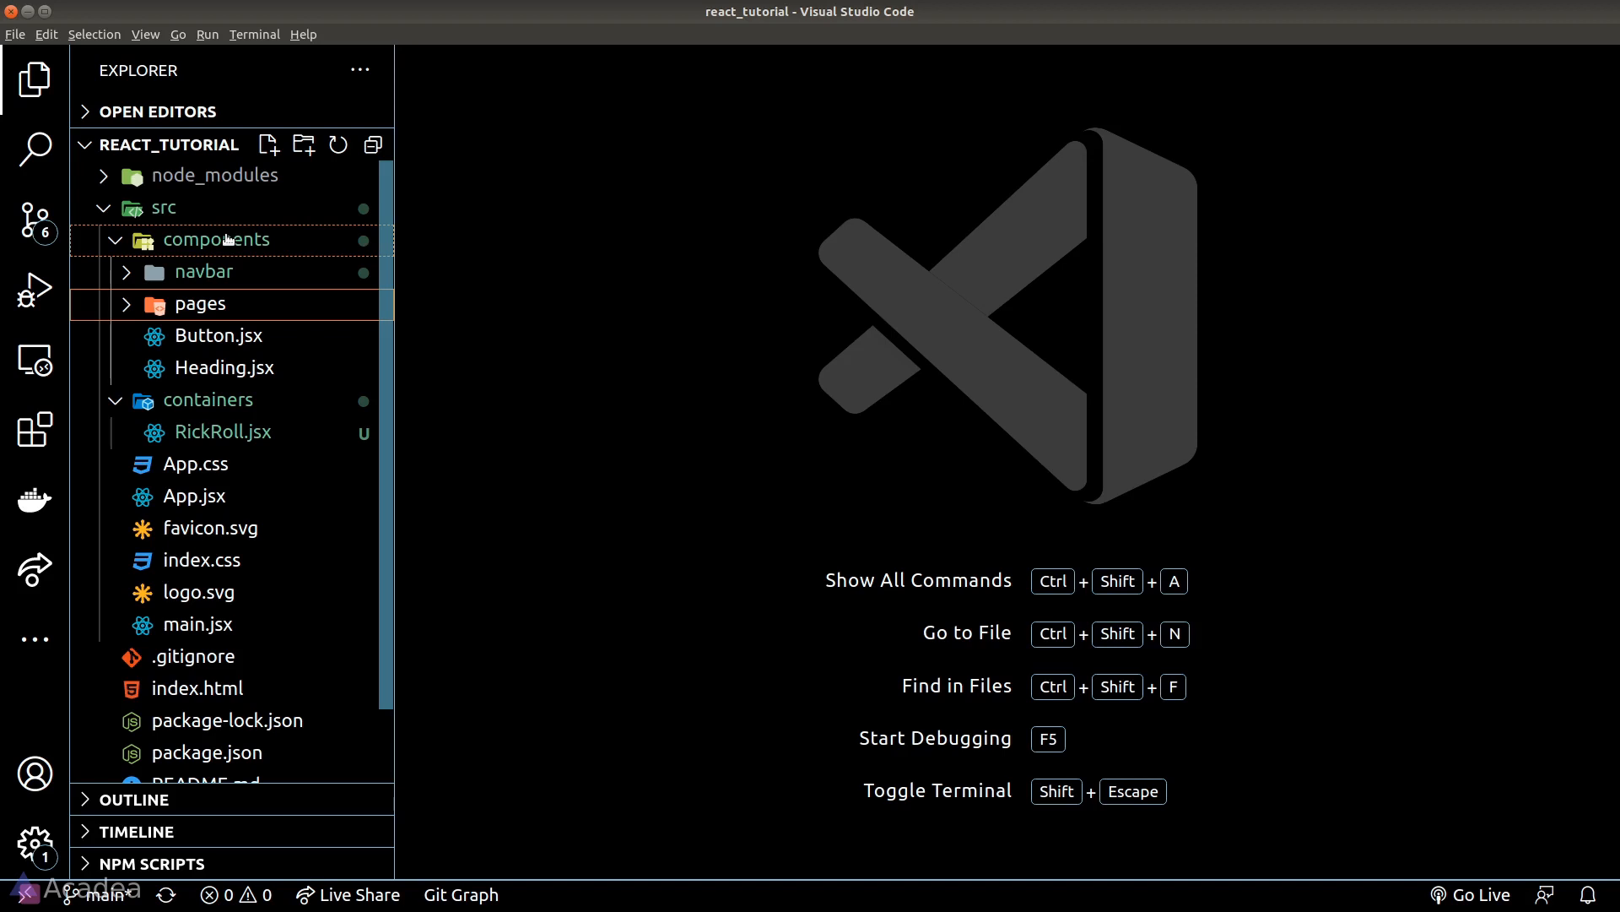
{"action": "left_click", "coordinate": [268, 143]}
{"action": "type", "text": "Home.jsx"}
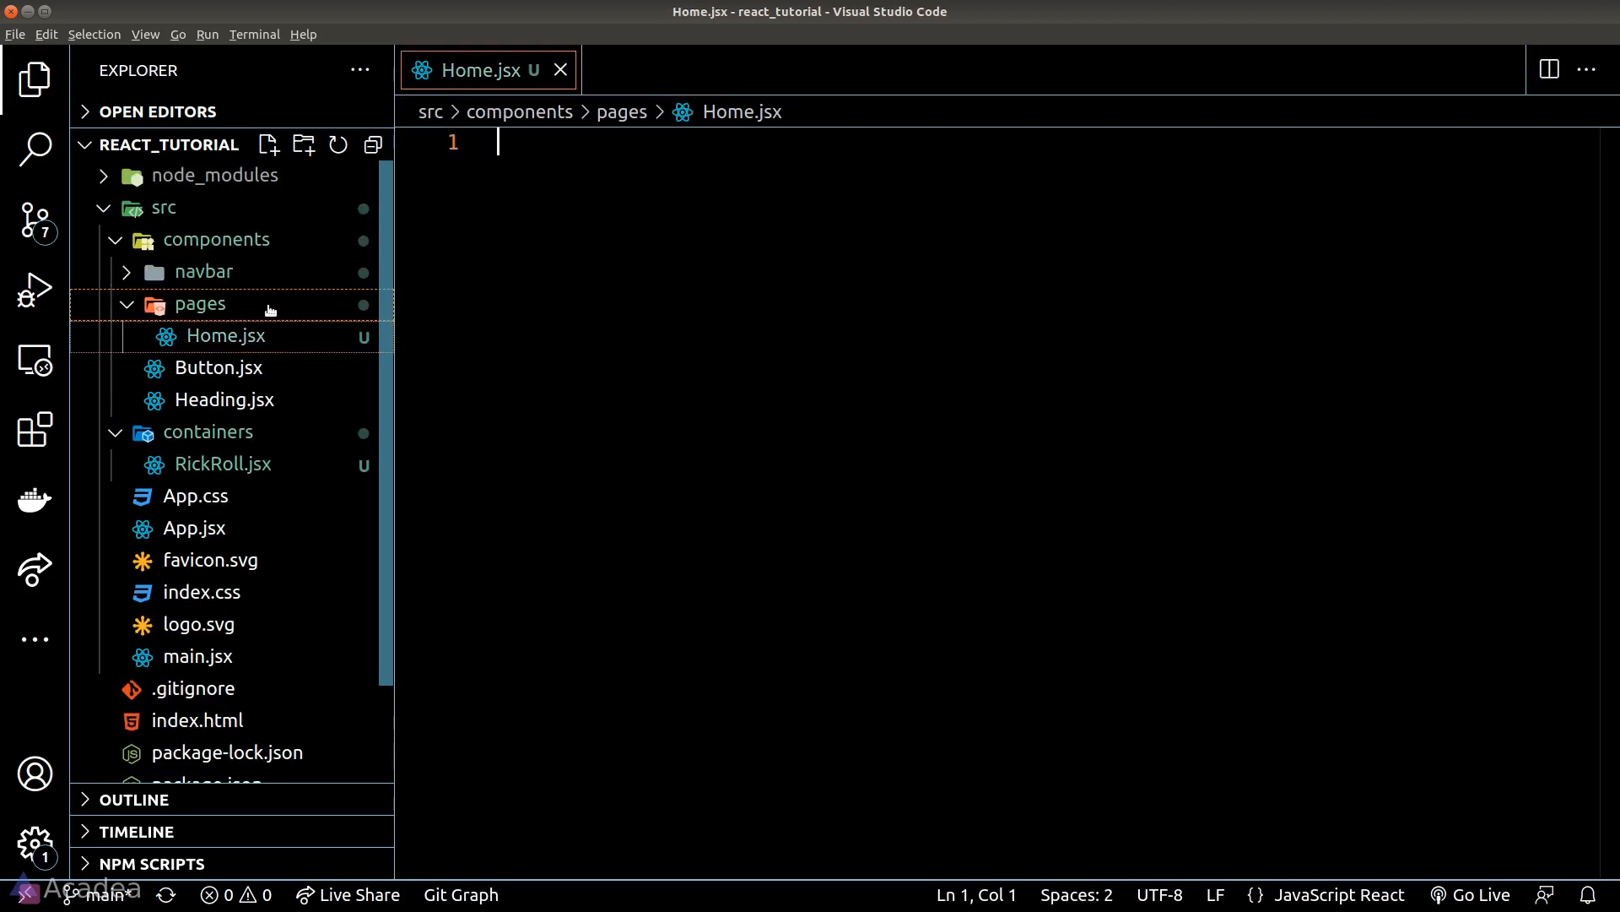
{"action": "type", "text": "Contact.j"}
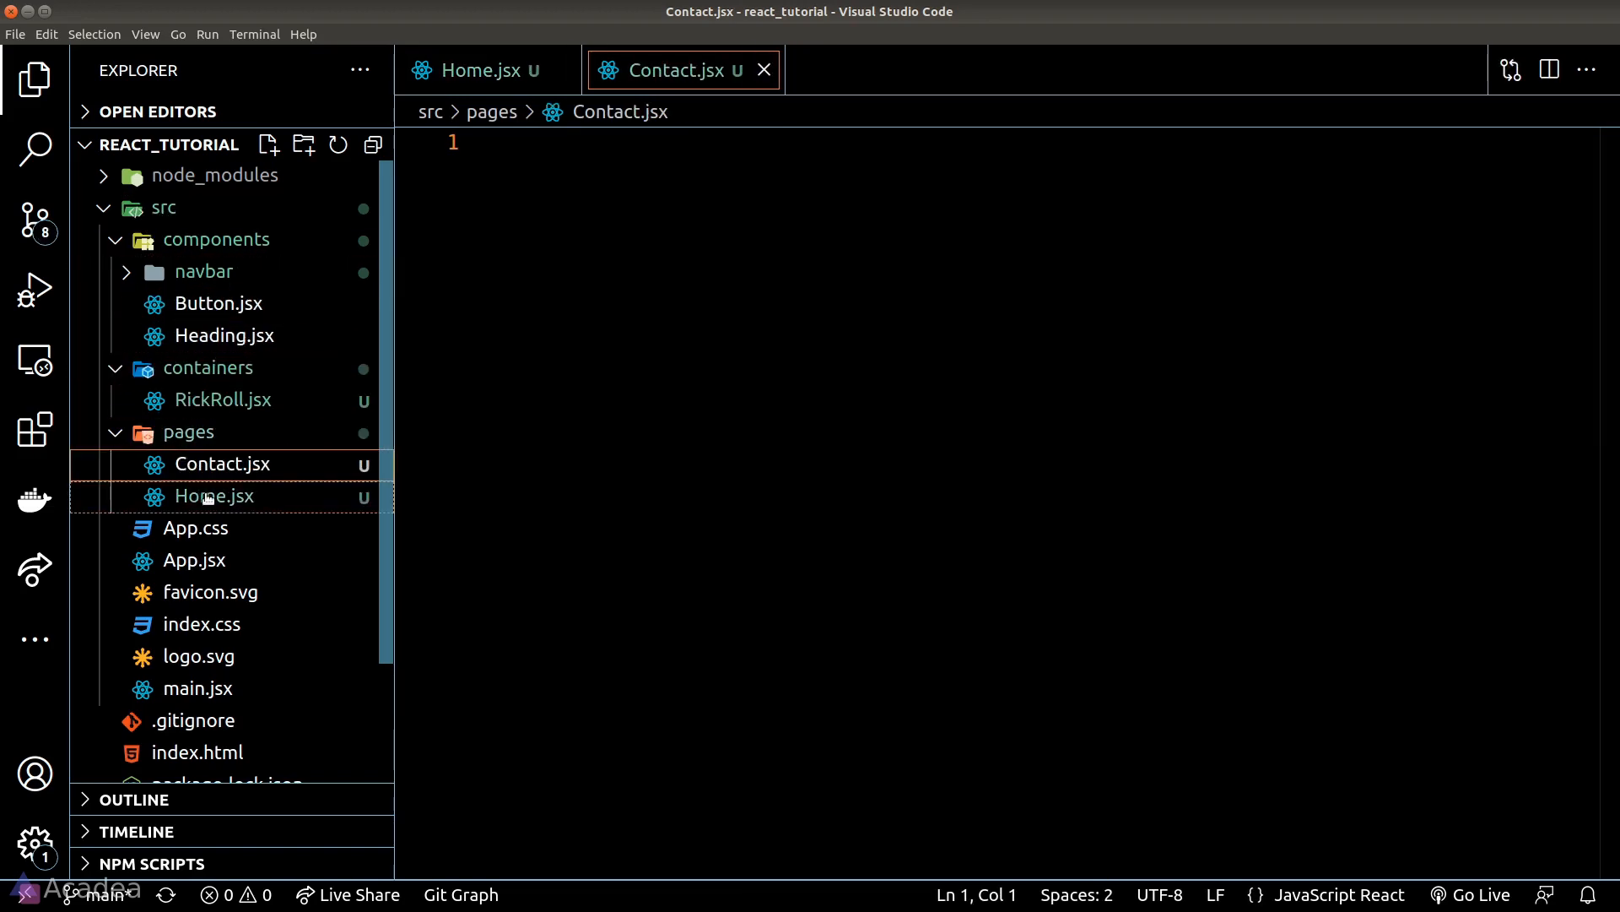
{"action": "left_click", "coordinate": [302, 145]}
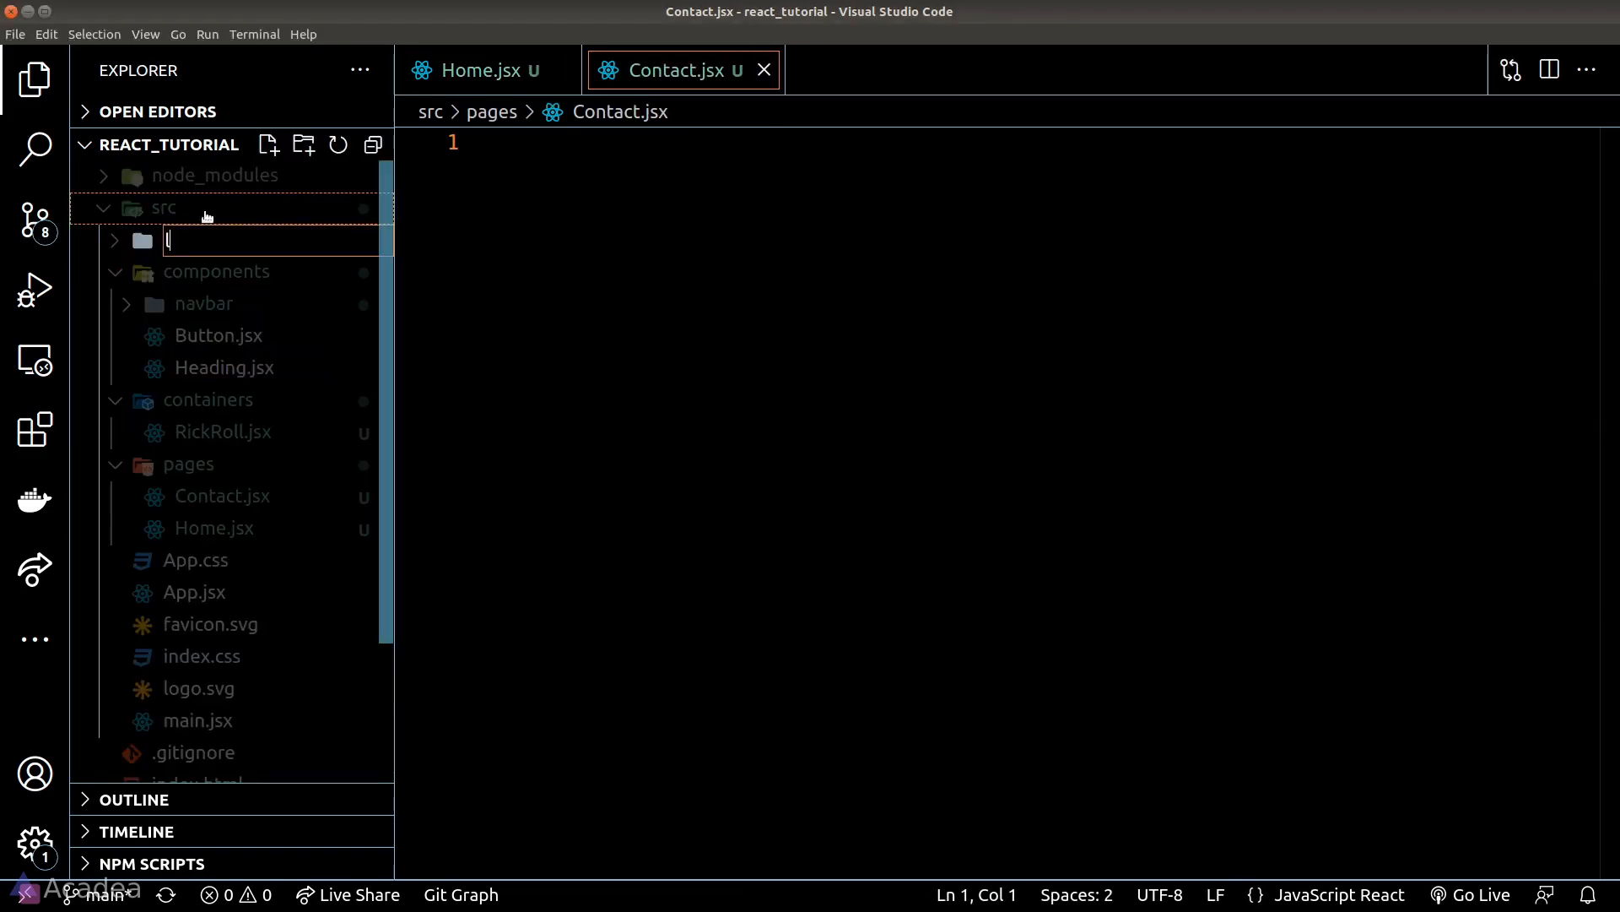
Name the folder layouts with admin, app and public subfolders, and add PublicLayout.jsx in public
{"action": "type", "text": "layouts"}
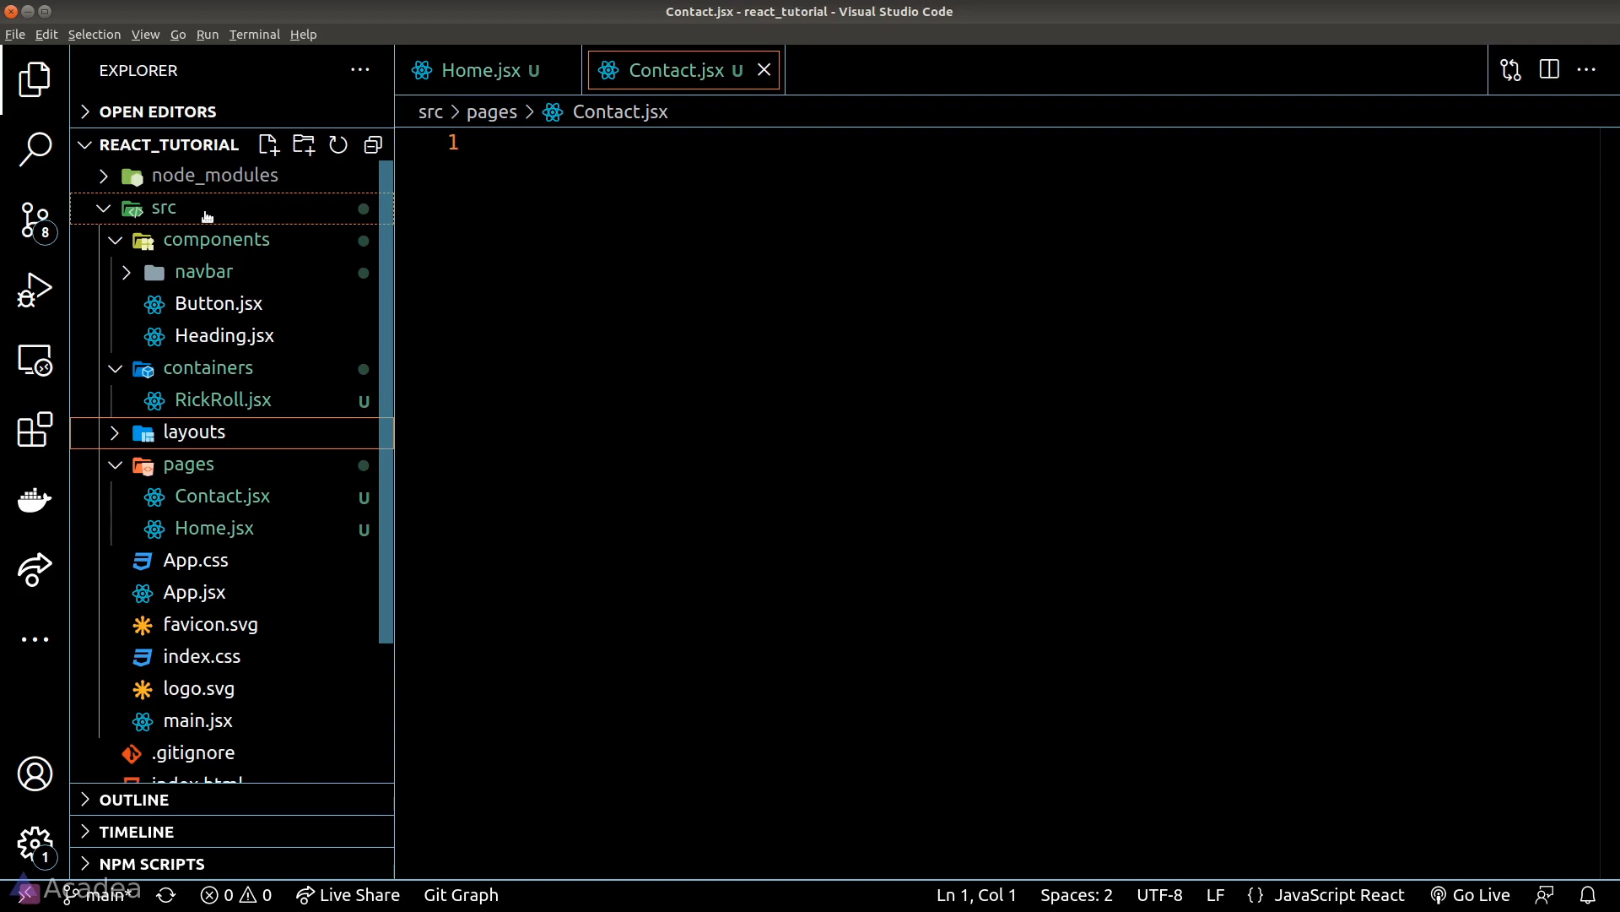
{"action": "left_click", "coordinate": [304, 146]}
{"action": "type", "text": "public"}
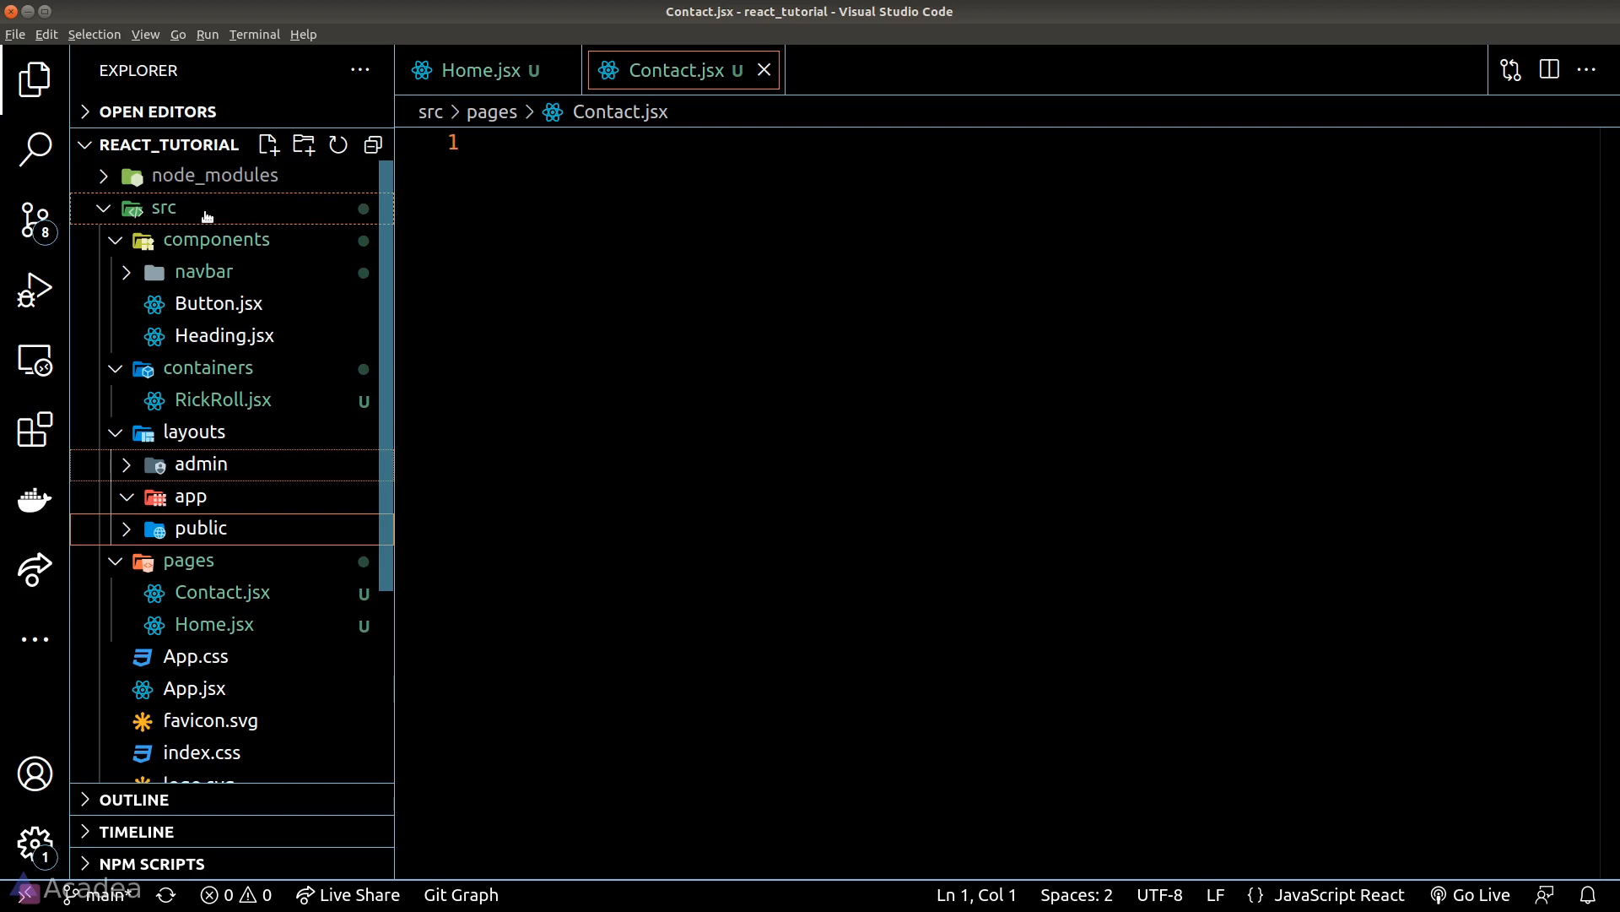
{"action": "type", "text": "PublicLayout.jsx"}
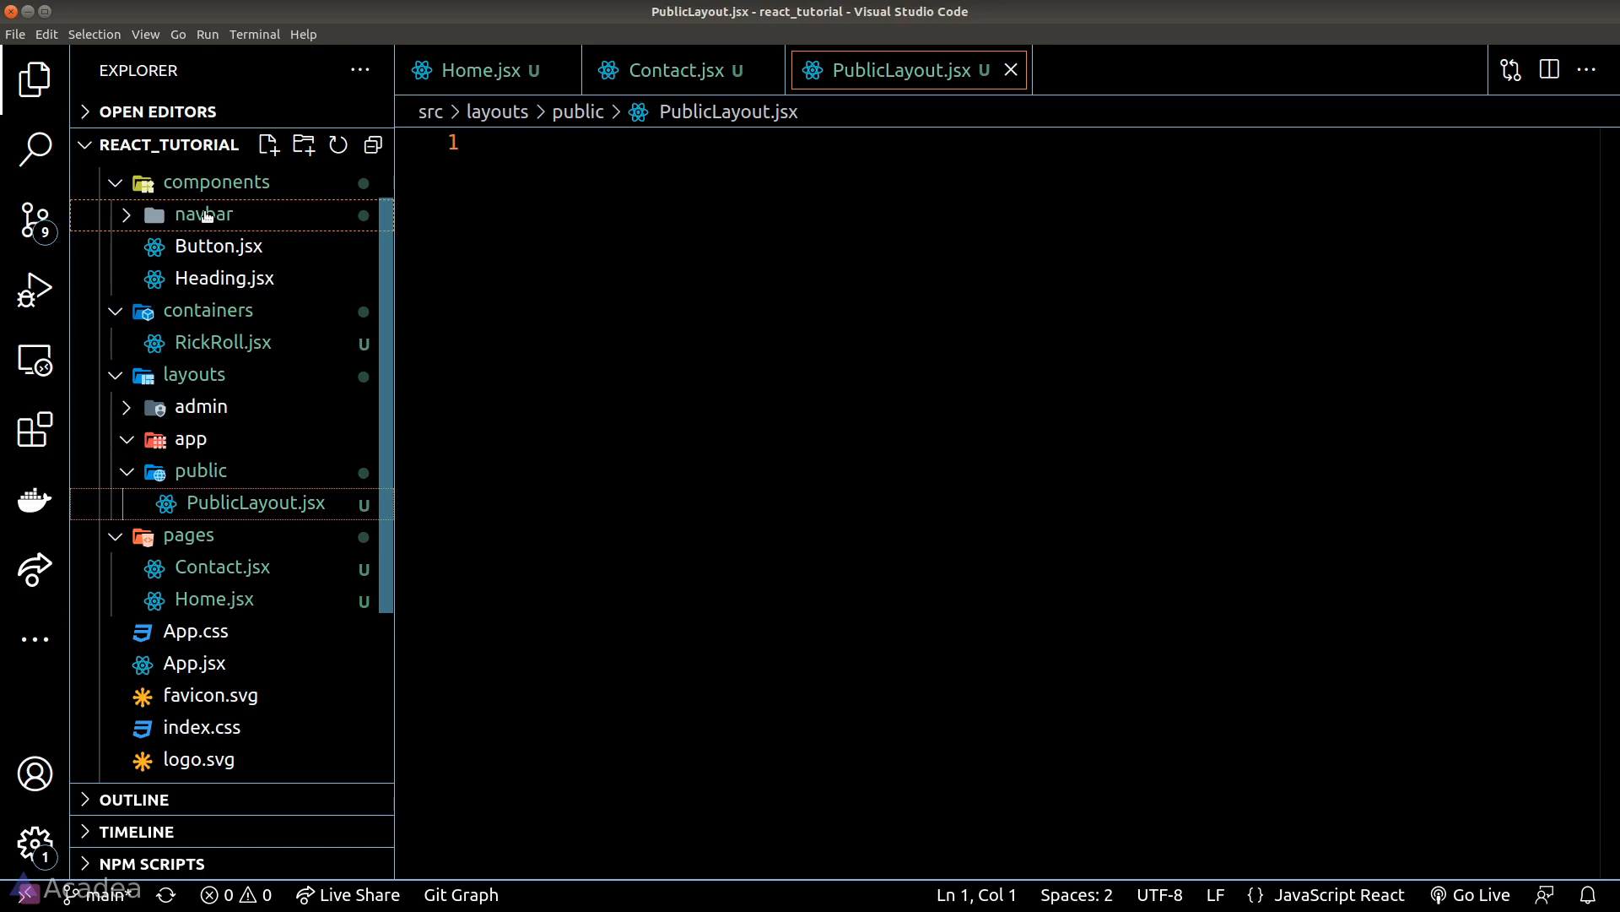
{"action": "mouse_move", "coordinate": [184, 476]}
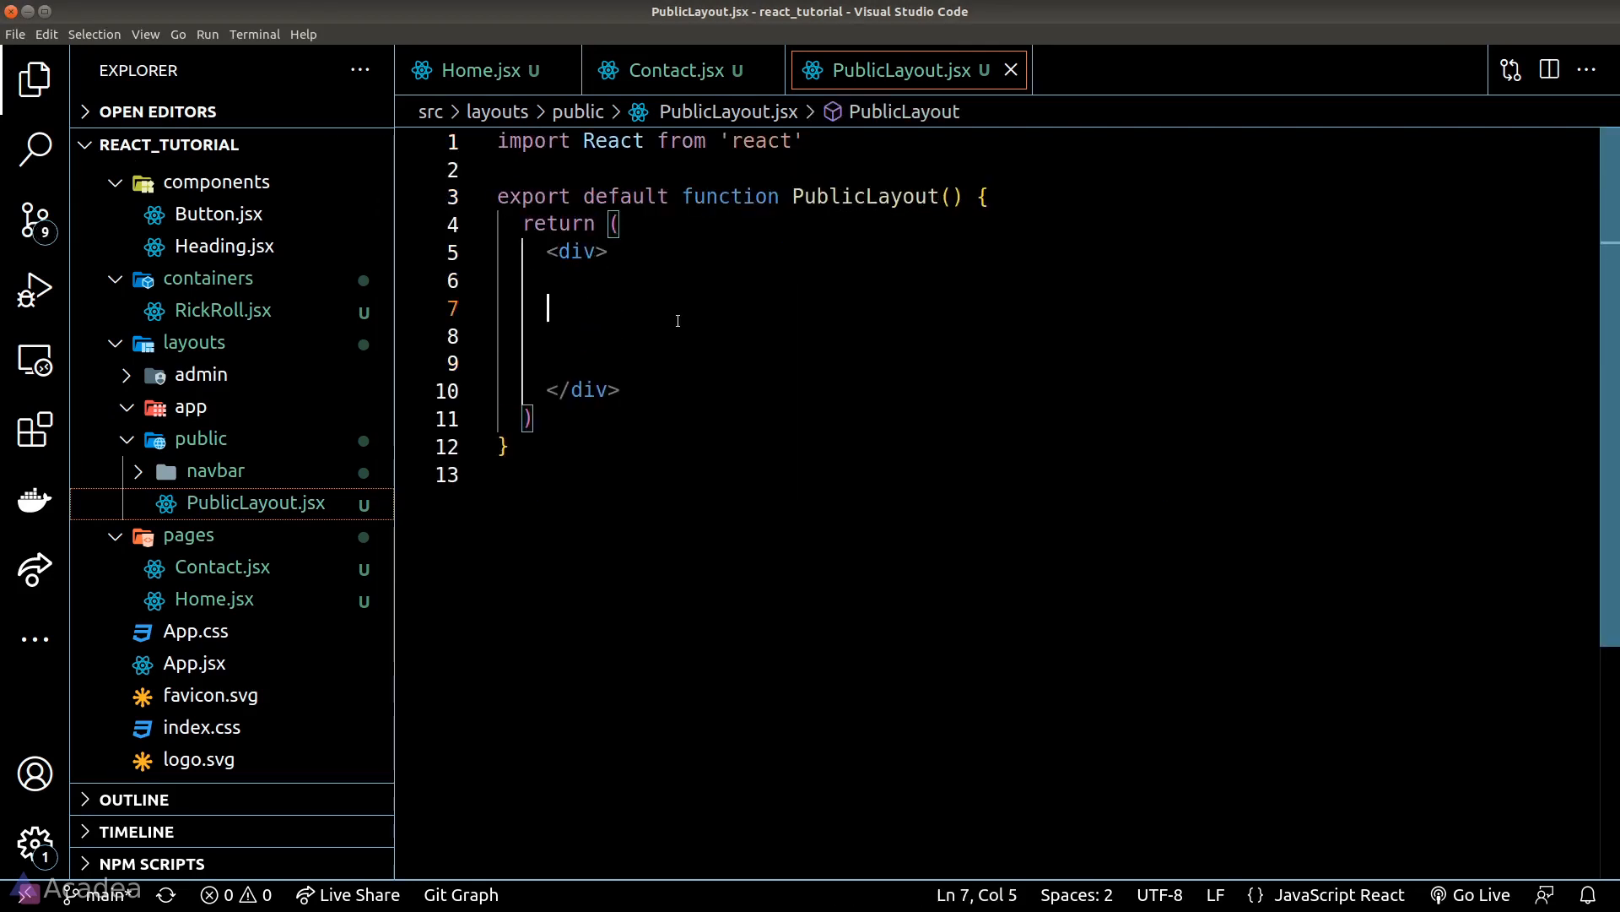
Write PublicLayout to import Navbar.jsx and render it above {props.children} with navbar/body/footer comments
{"action": "type", "text": "{/* navbar */}"}
{"action": "type", "text": "{/*  */"}
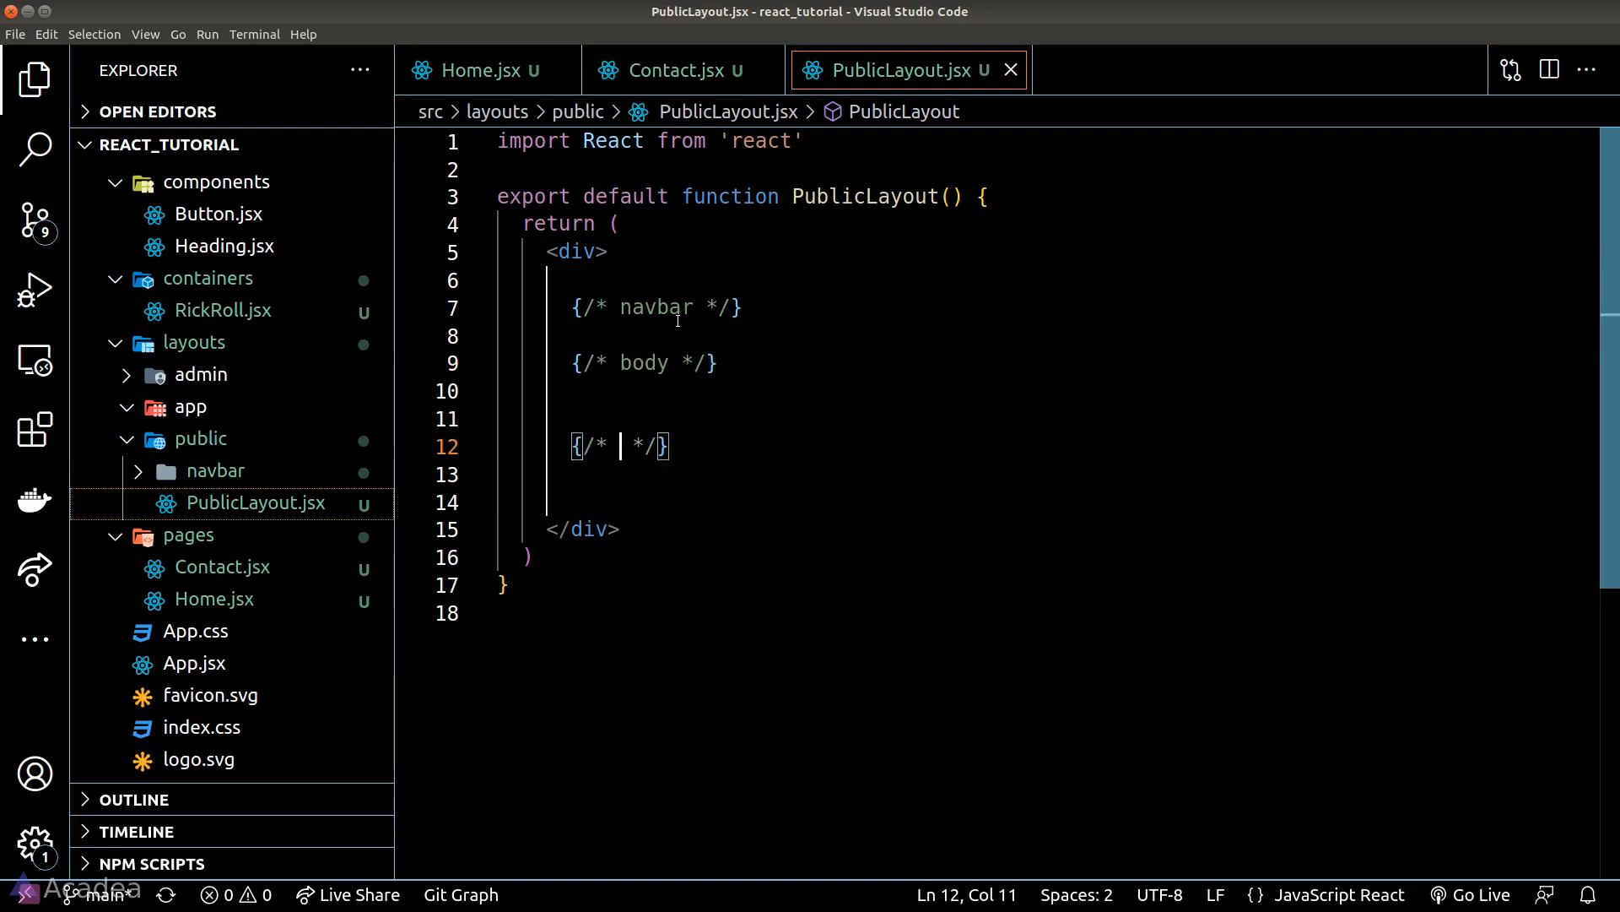
{"action": "type", "text": "<"}
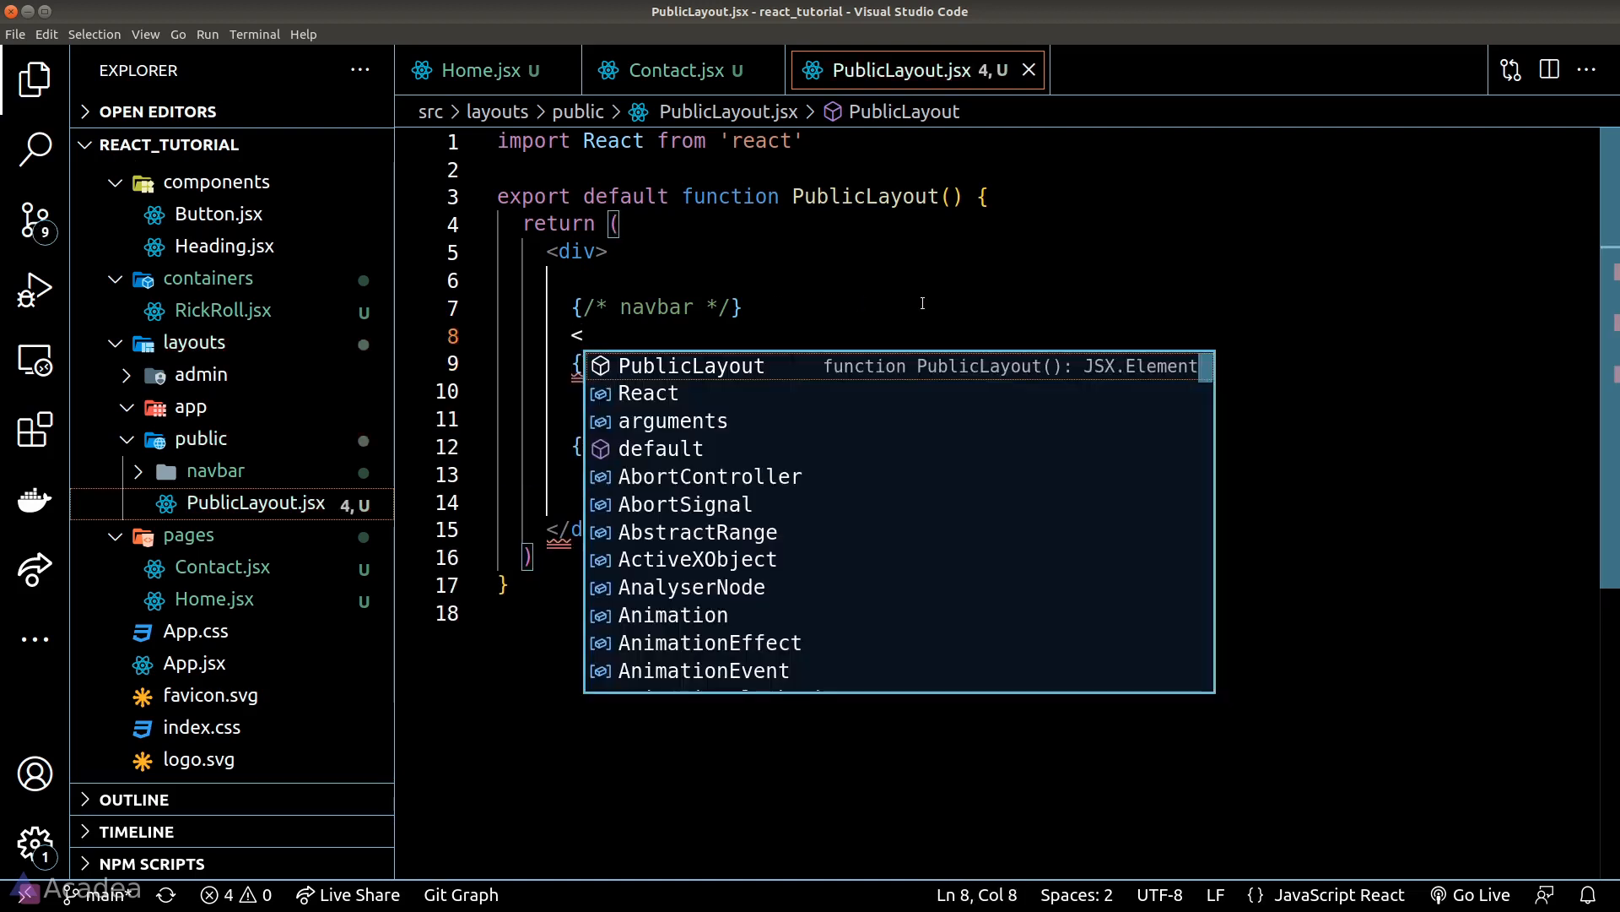
{"action": "type", "text": "import Navbar from './navbar/Navbar';"}
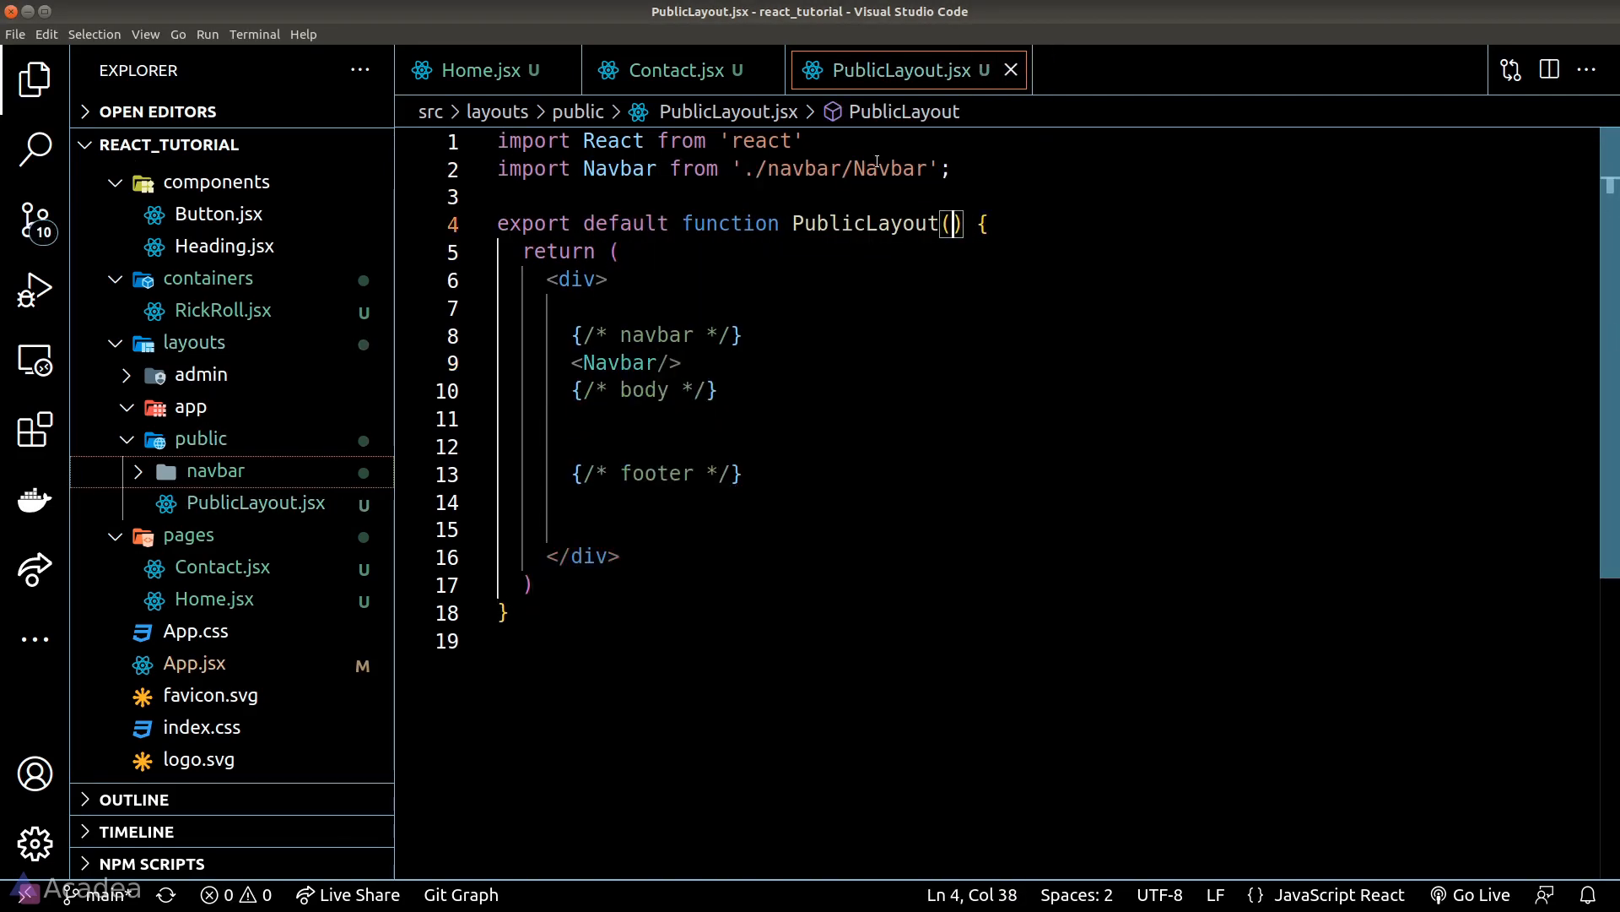
{"action": "type", "text": "props"}
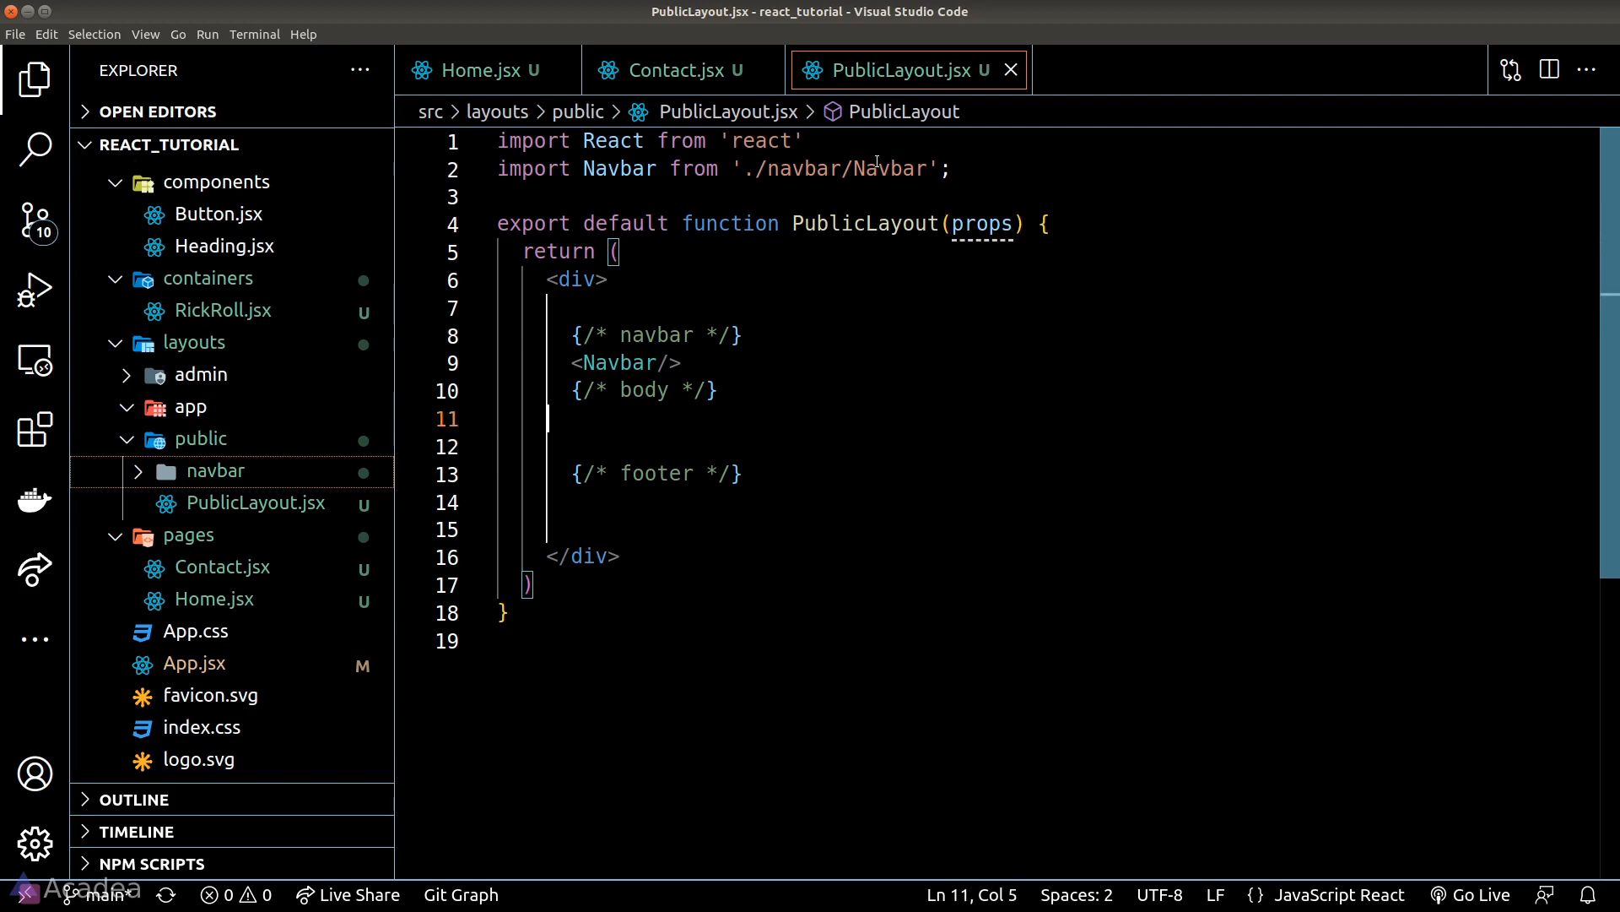
{"action": "type", "text": "{props.children"}
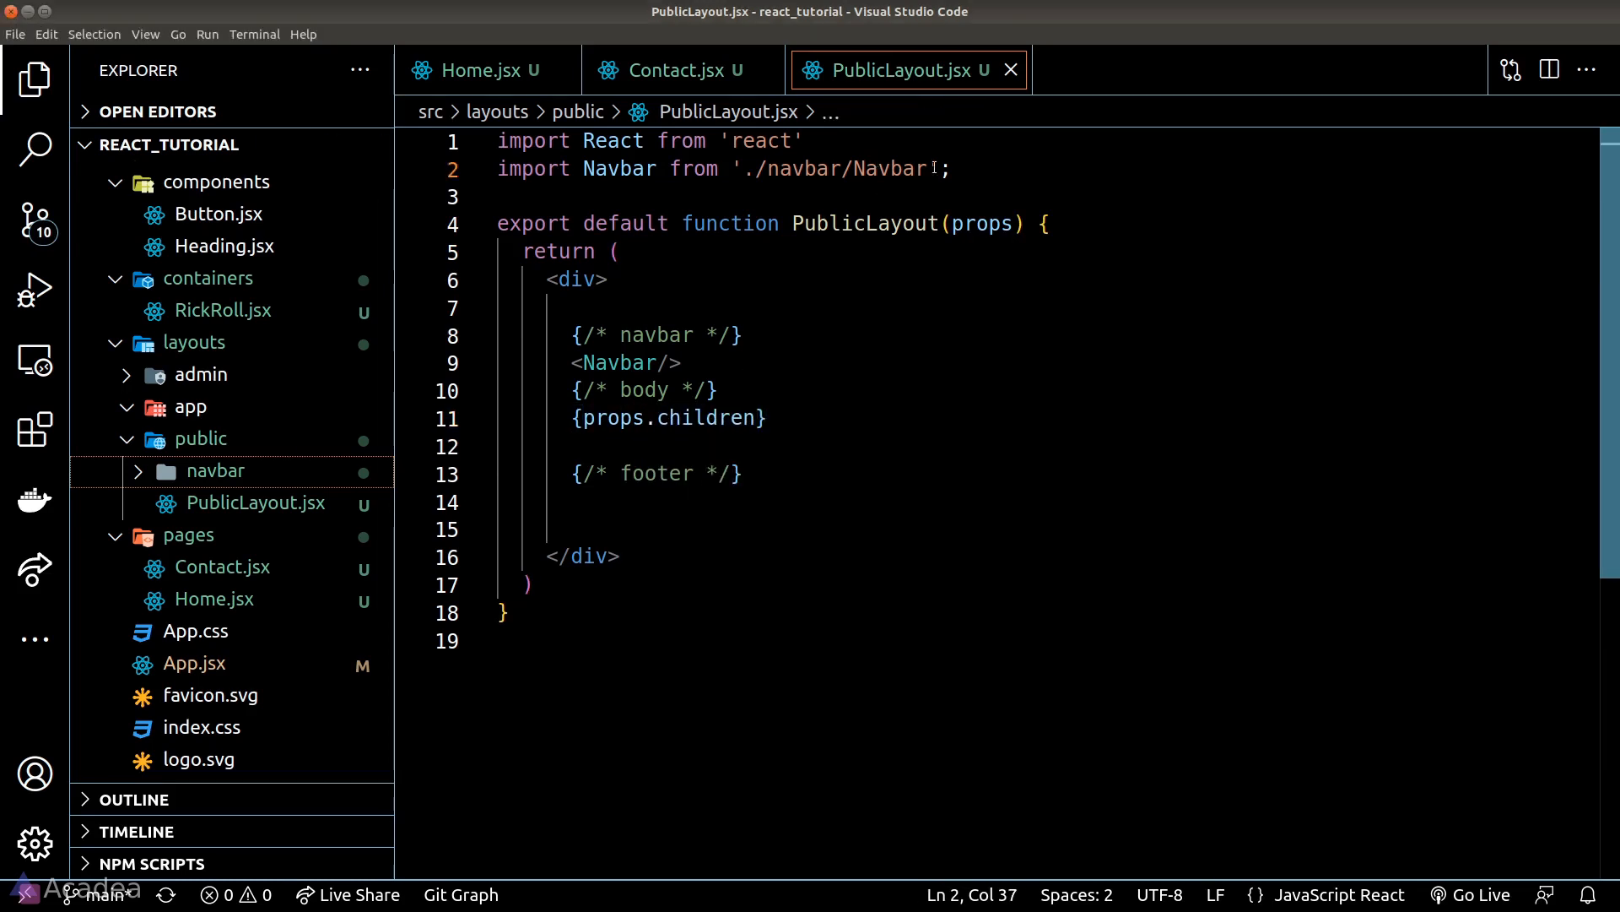
{"action": "type", "text": ".jsx"}
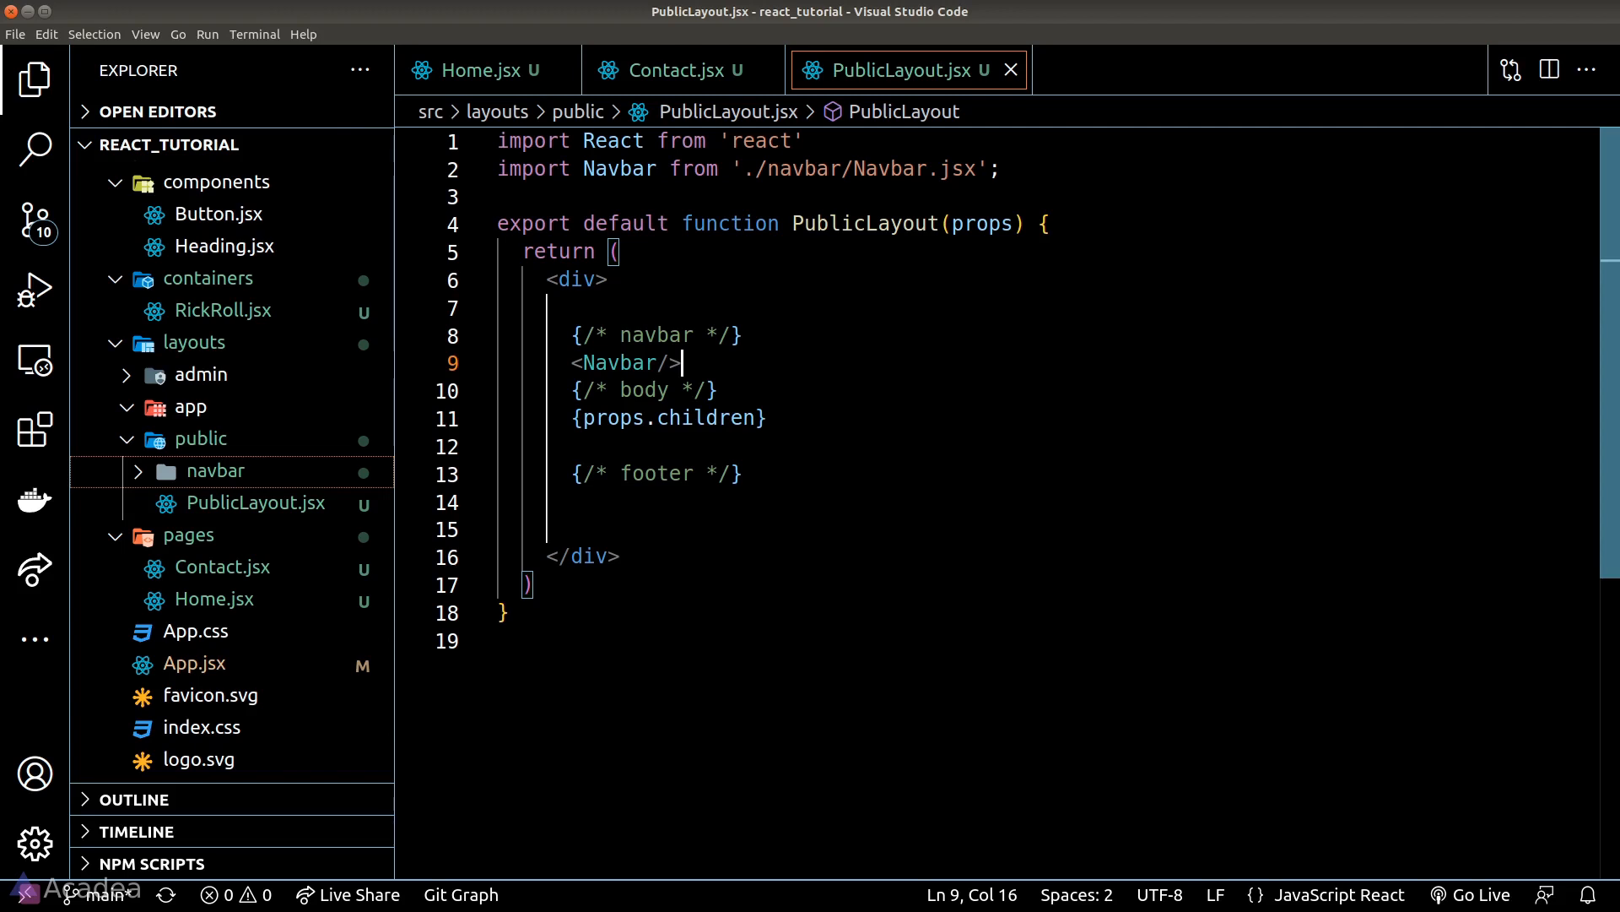
{"action": "left_click", "coordinate": [672, 71]}
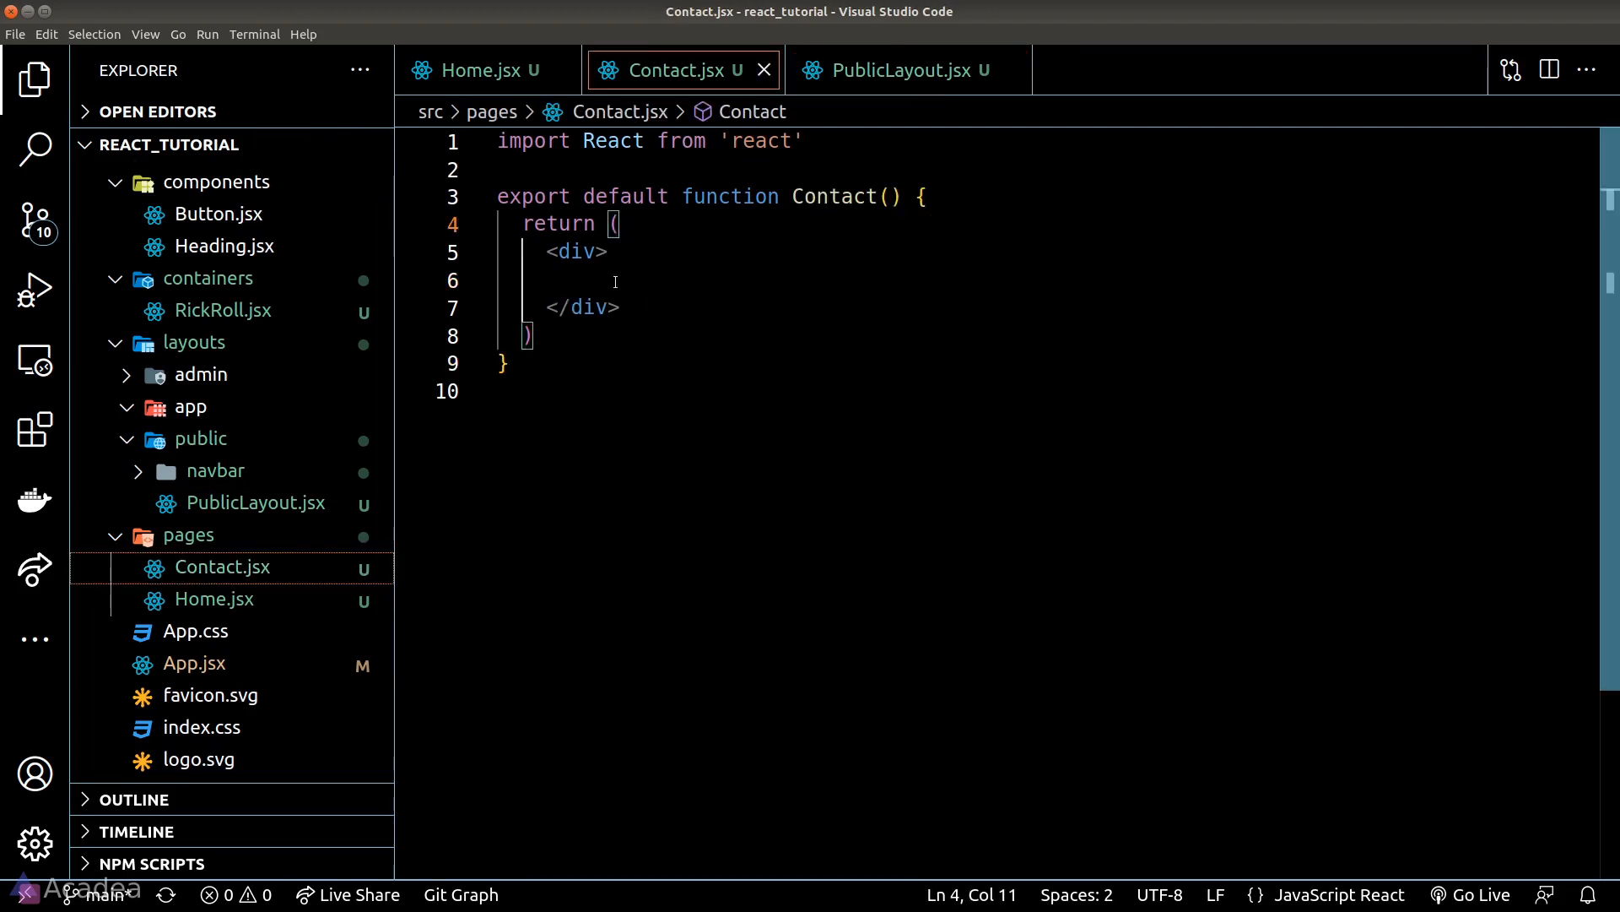
Wrap the Home text in <PublicLayout>, accepting the IntelliSense suggestion that auto-imports it
{"action": "type", "text": "<Publi"}
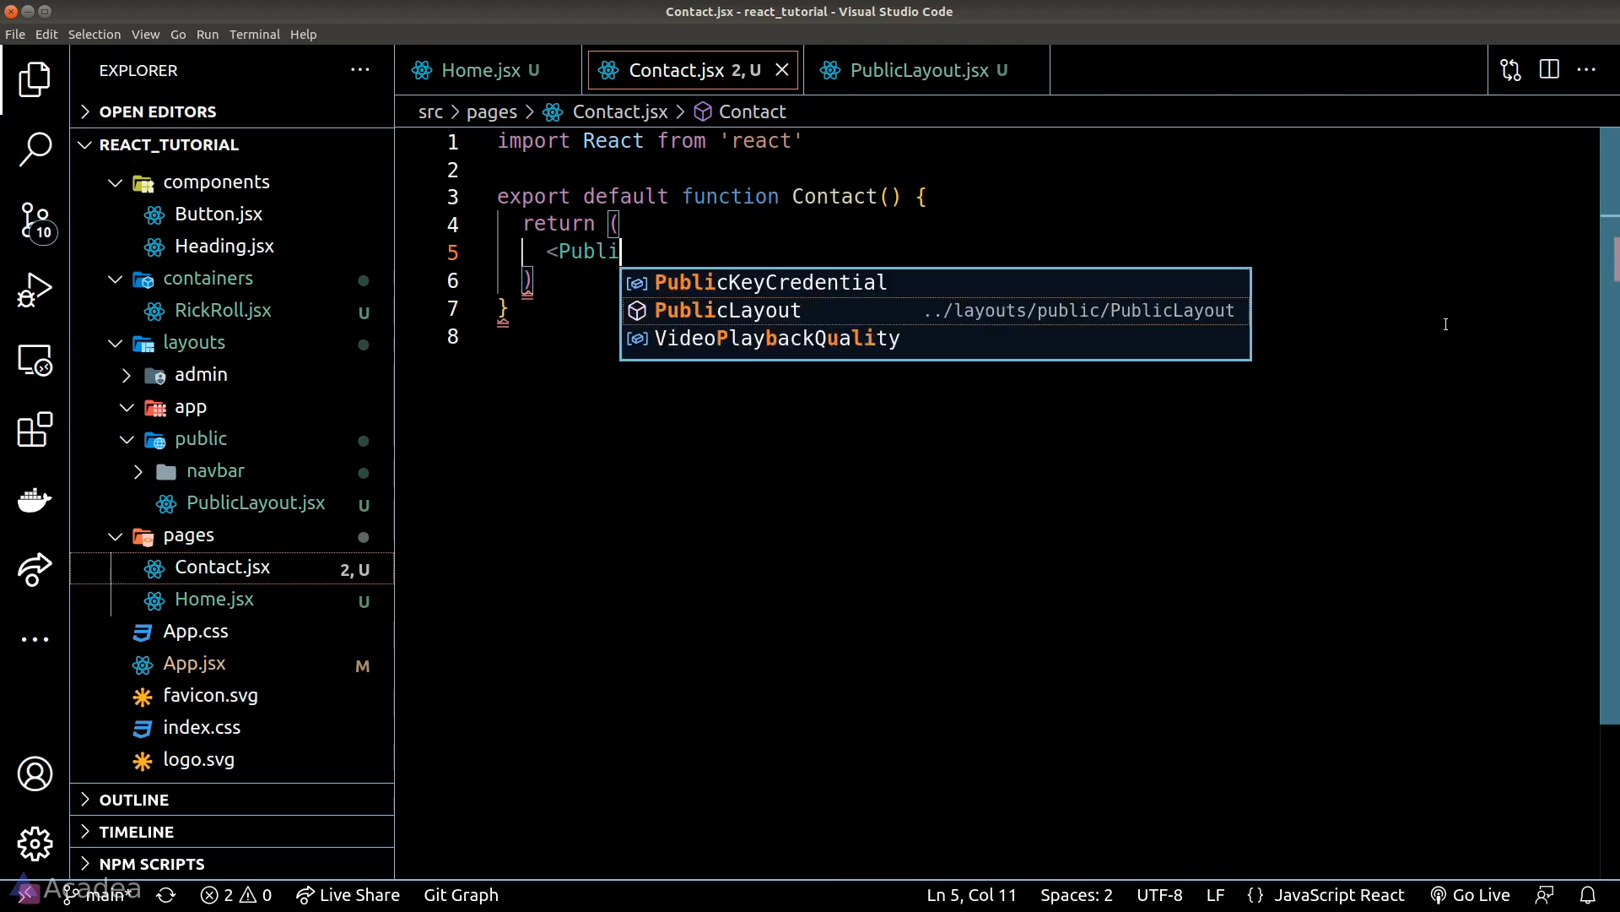
{"action": "left_click", "coordinate": [476, 71]}
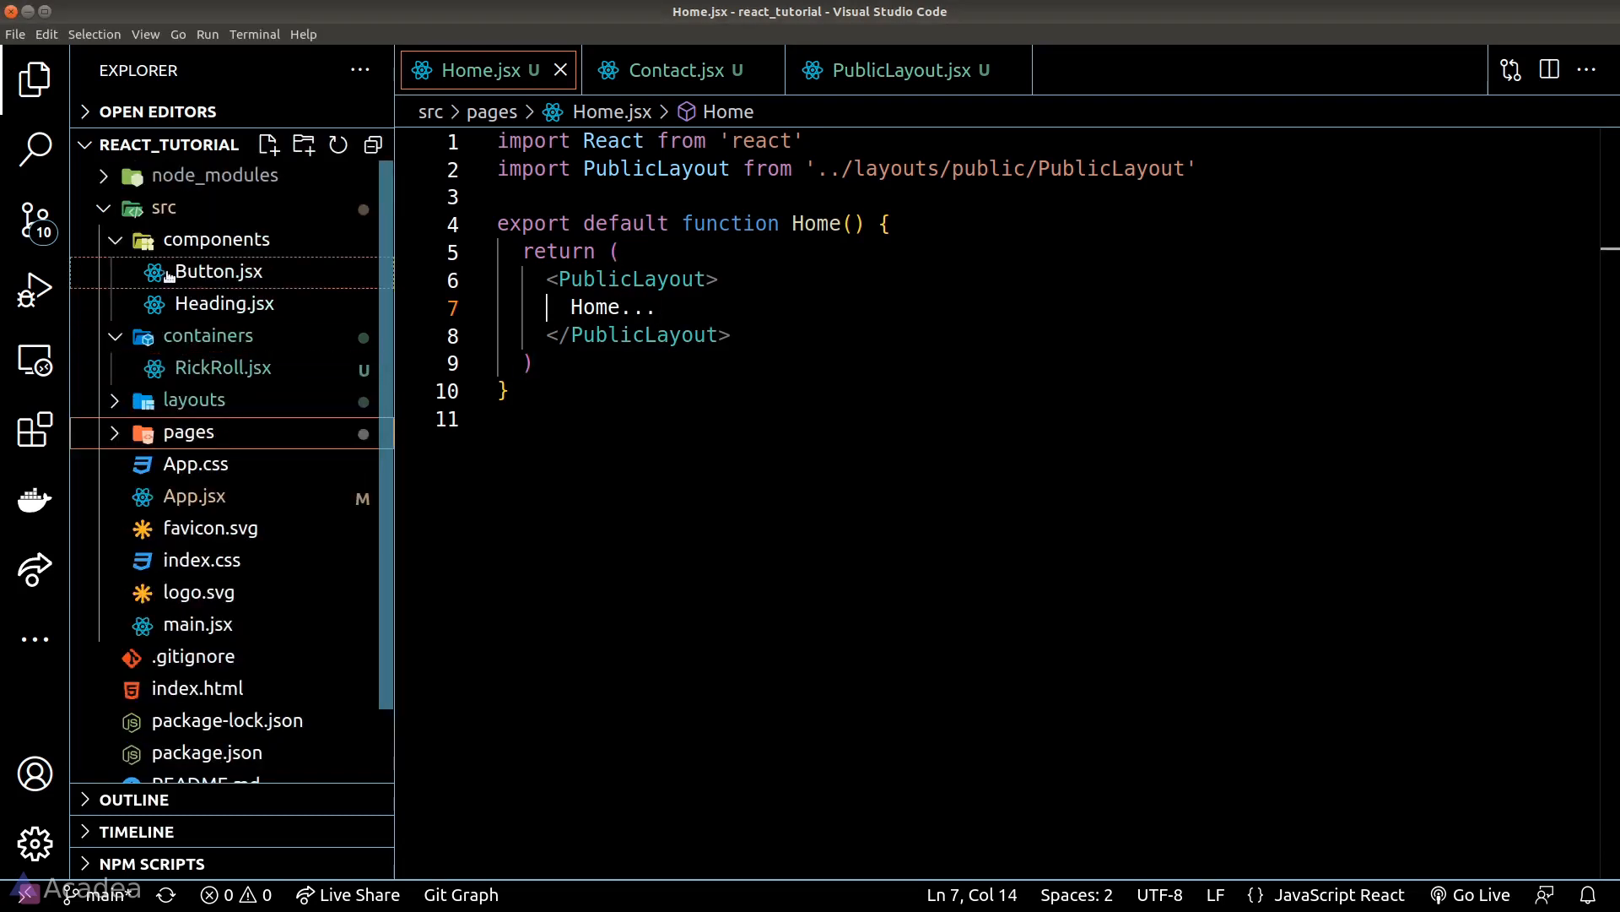
Create utils and services folders directly under src beside the existing folders
{"action": "left_click", "coordinate": [302, 144]}
{"action": "type", "text": "service"}
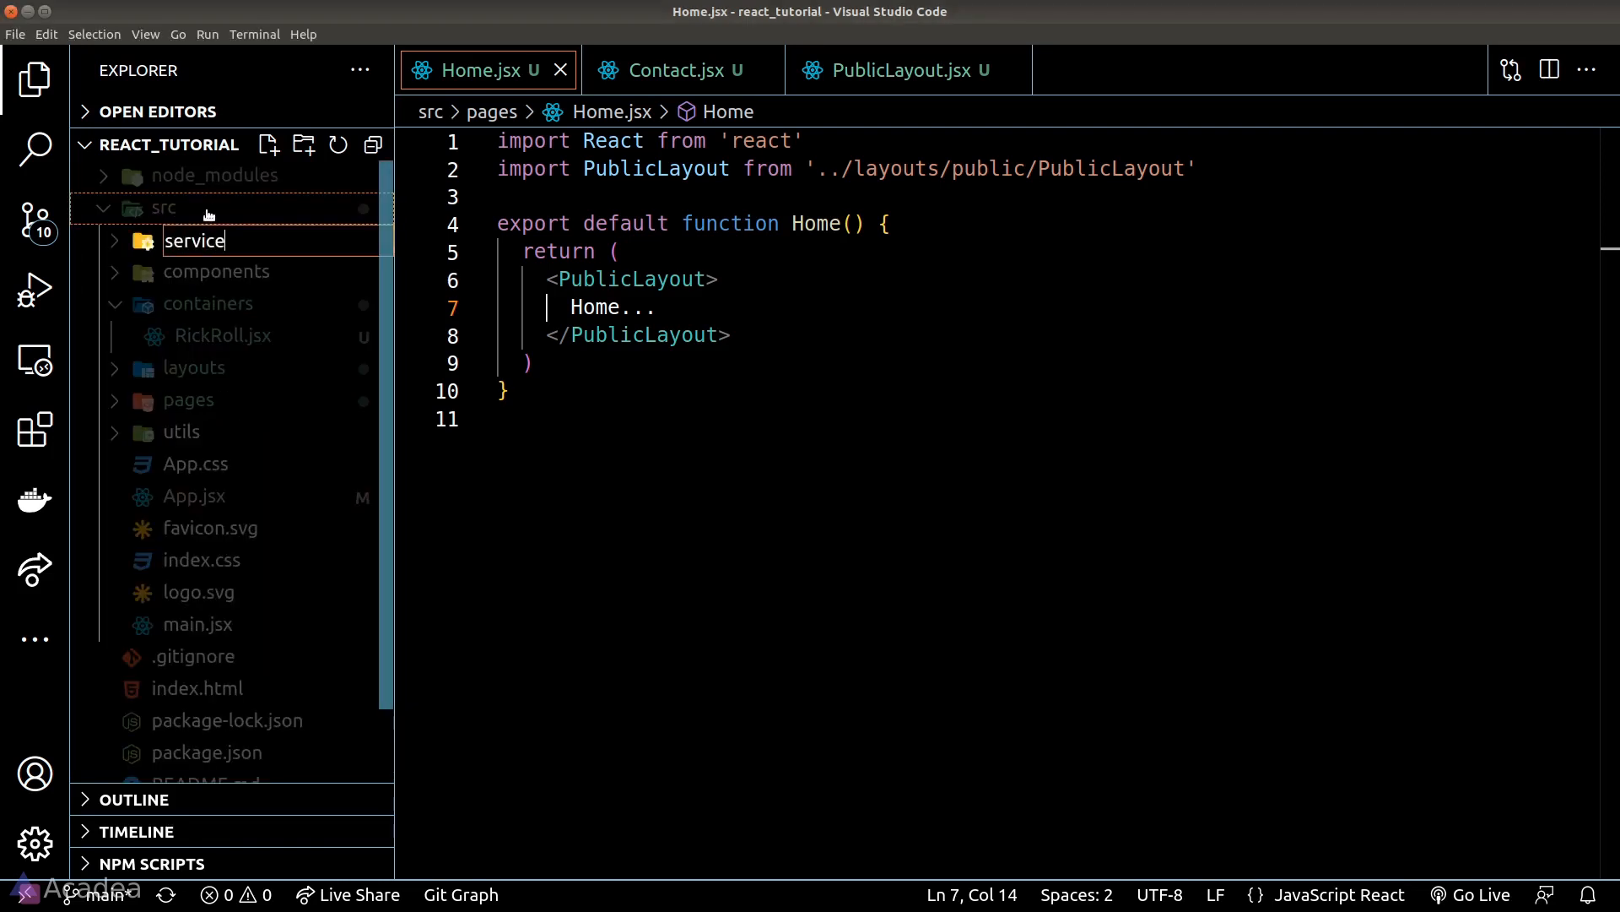
{"action": "key", "text": "Enter"}
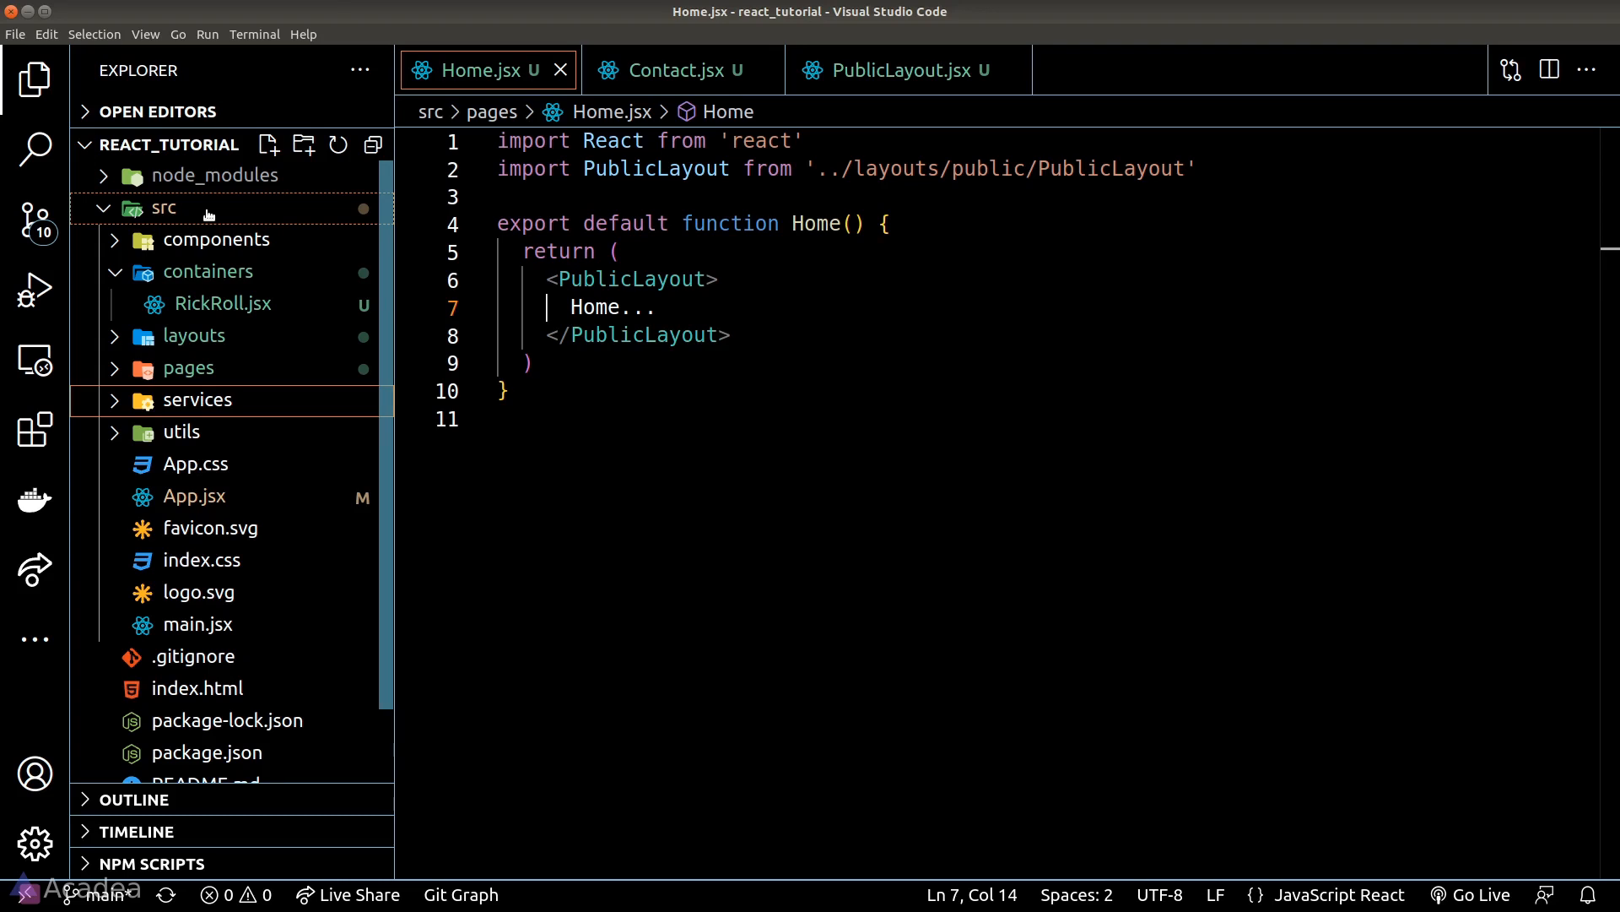